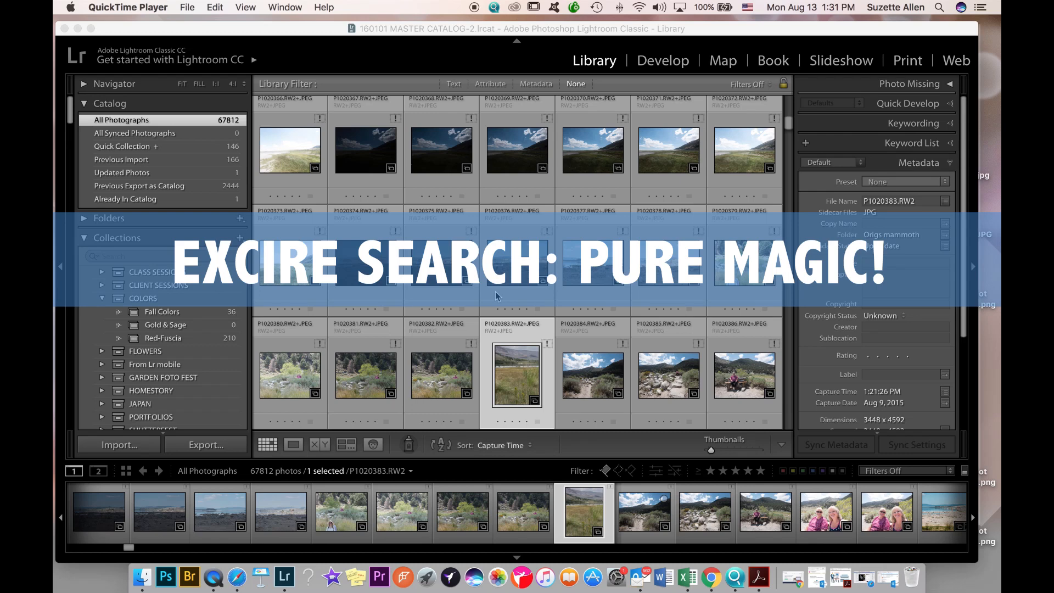
pyautogui.moveTo(422, 200)
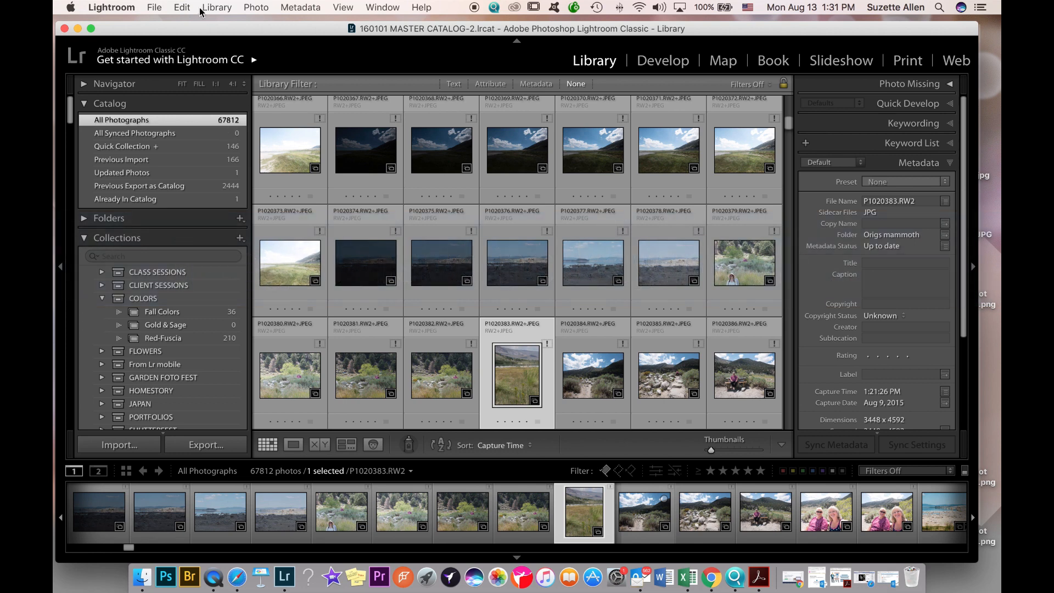
# - Open the Library menu to reach Plug-in Extras and Excire Search
pyautogui.click(216, 7)
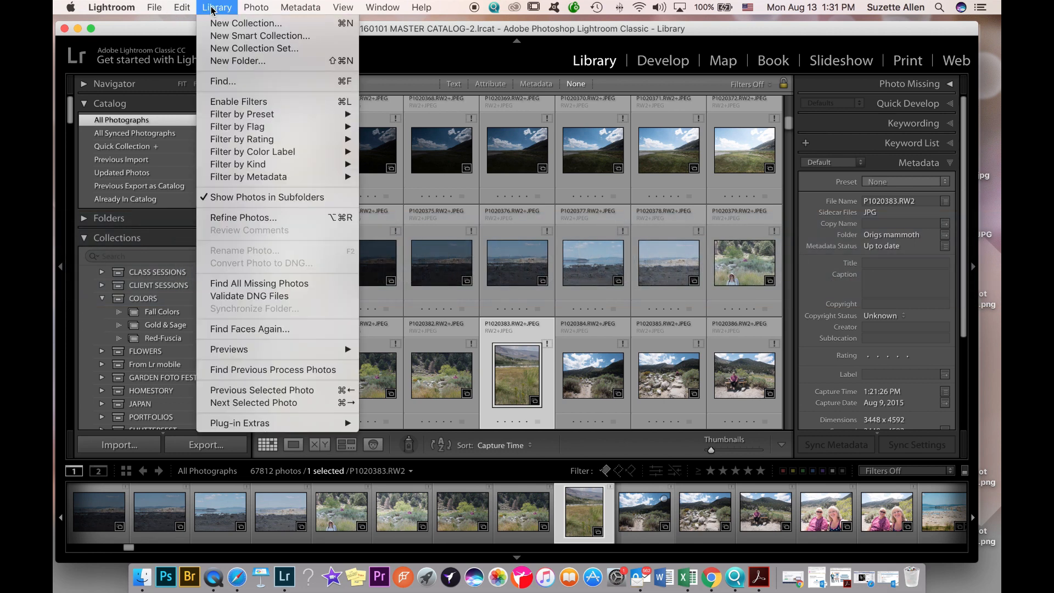
pyautogui.moveTo(240, 422)
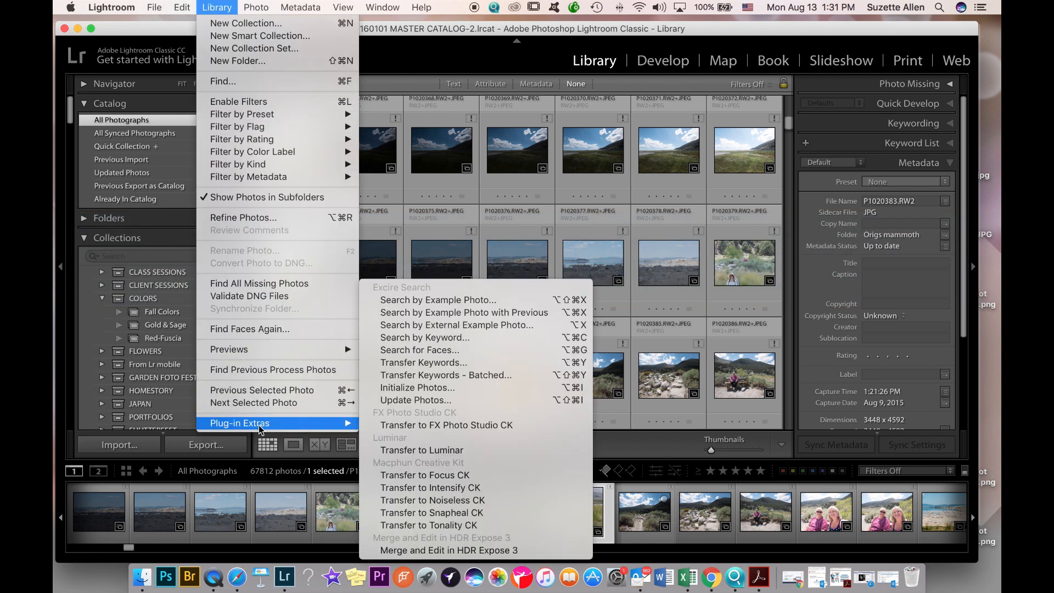
pyautogui.moveTo(447, 350)
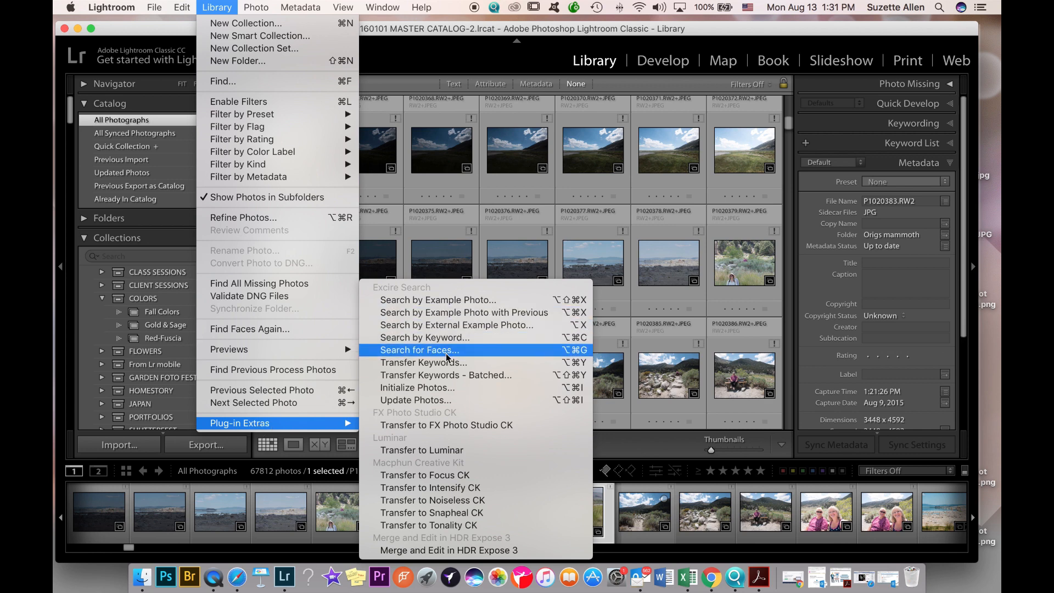
pyautogui.moveTo(425, 338)
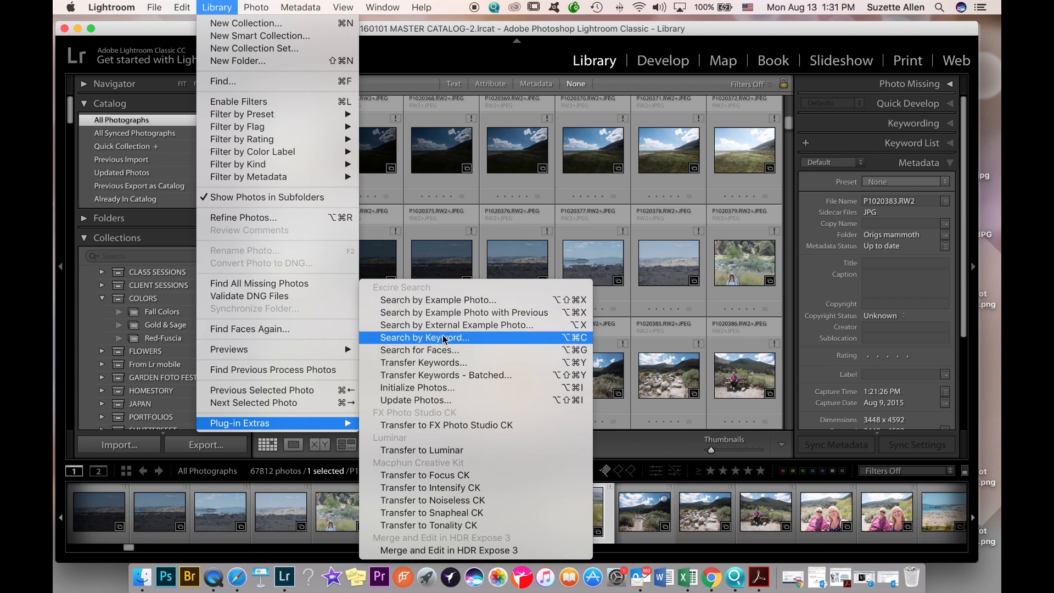
# - Start an Excire keyword search for Beach with a 200-result limit
pyautogui.click(425, 337)
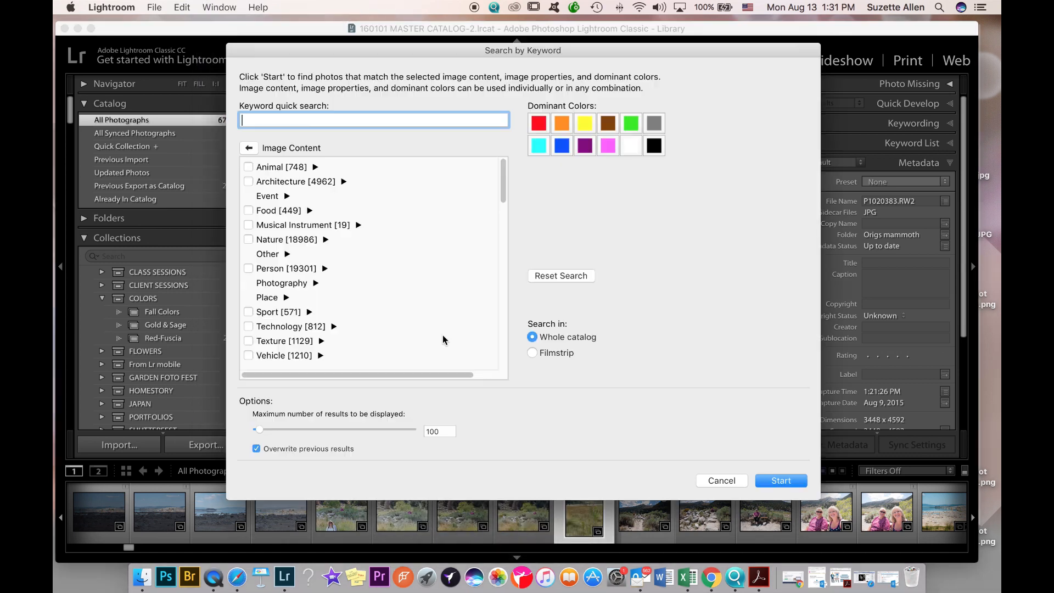
pyautogui.moveTo(307, 140)
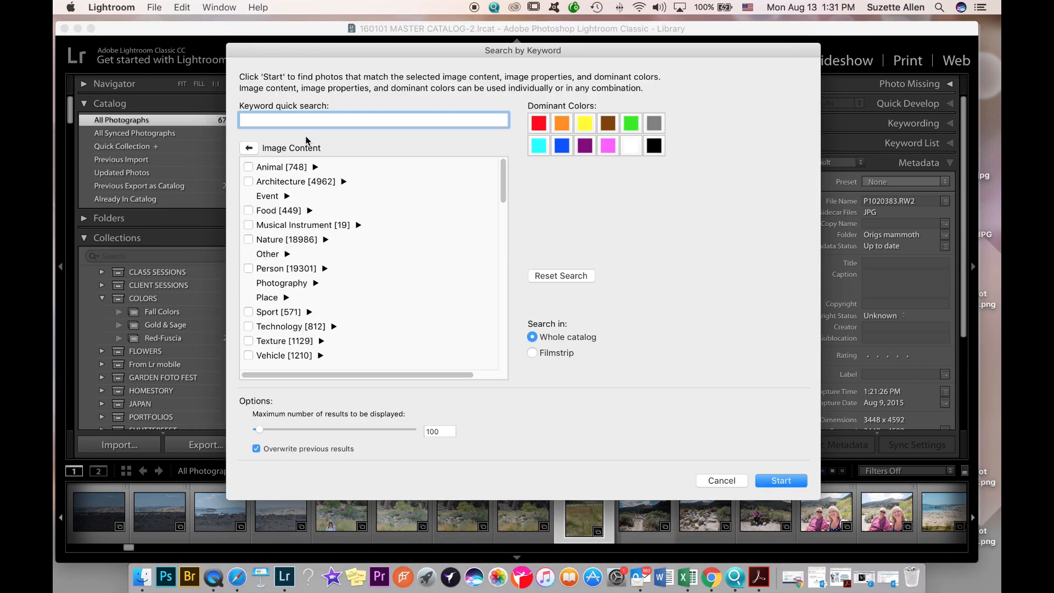
pyautogui.write('beach')
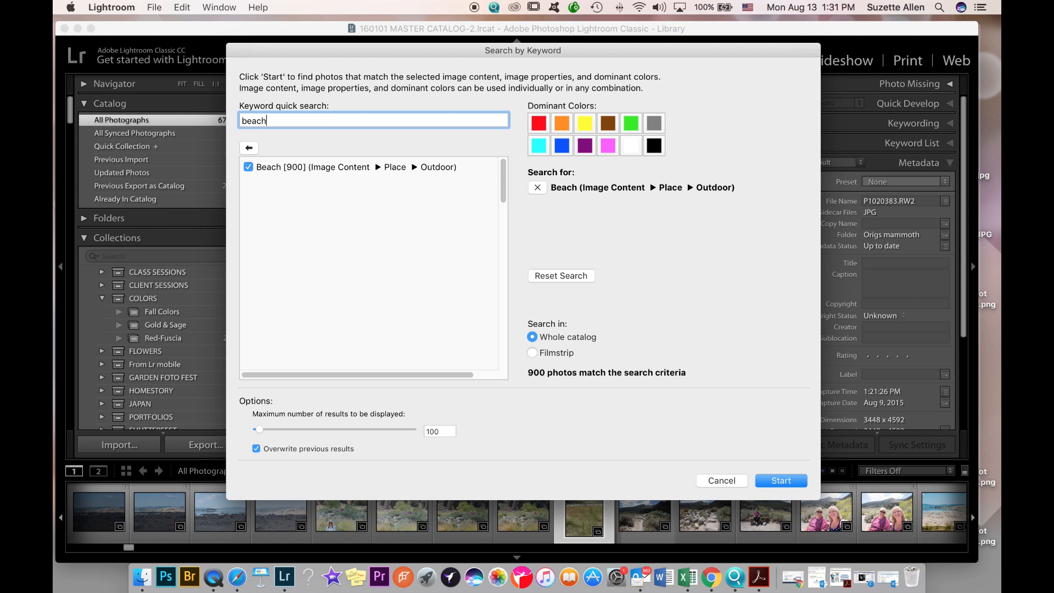
pyautogui.moveTo(639, 209)
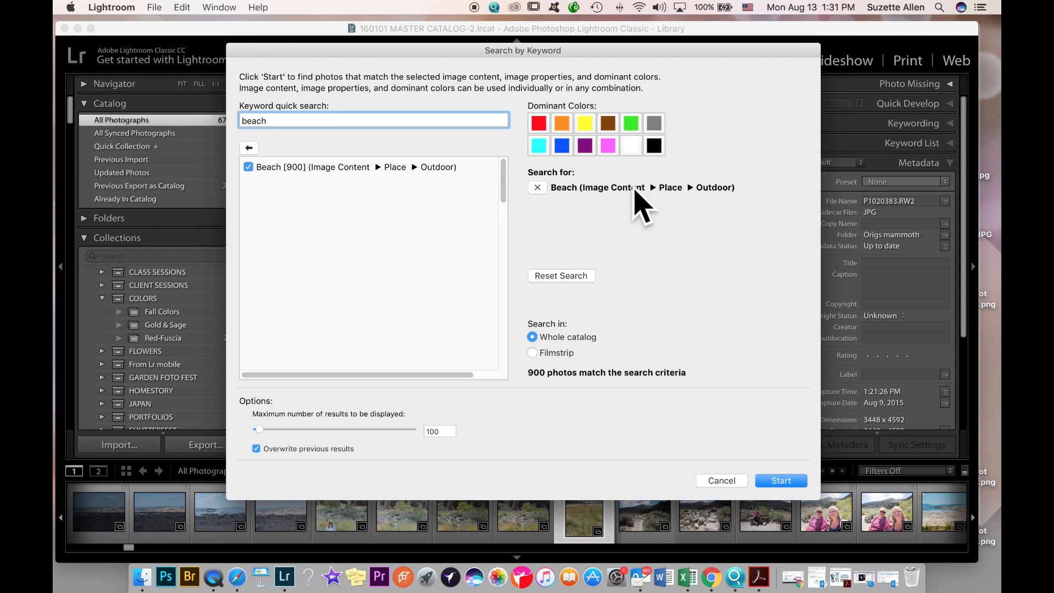
pyautogui.moveTo(591, 379)
pyautogui.write('2')
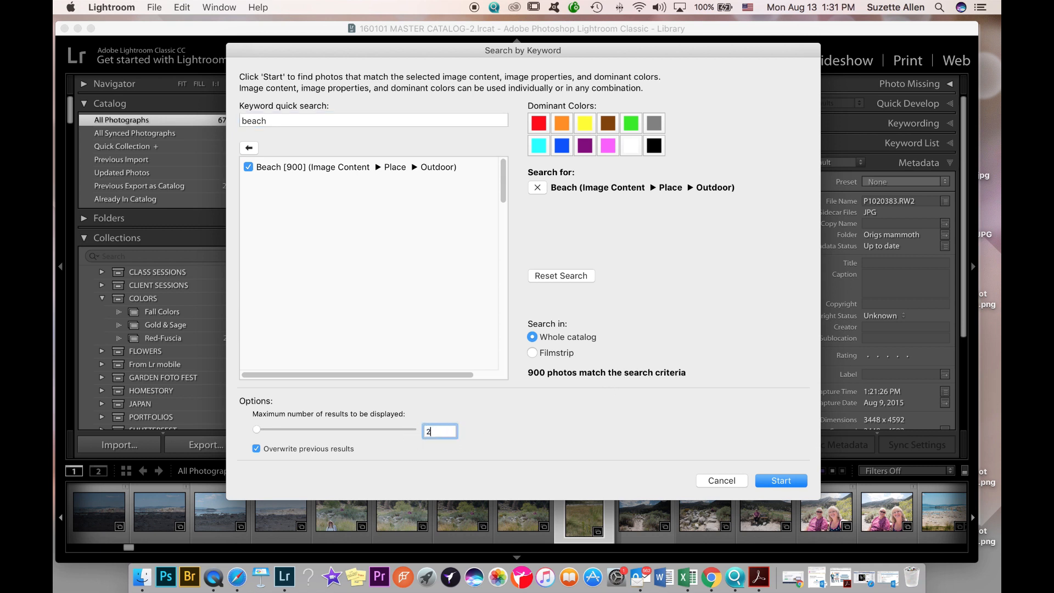
pyautogui.write('00')
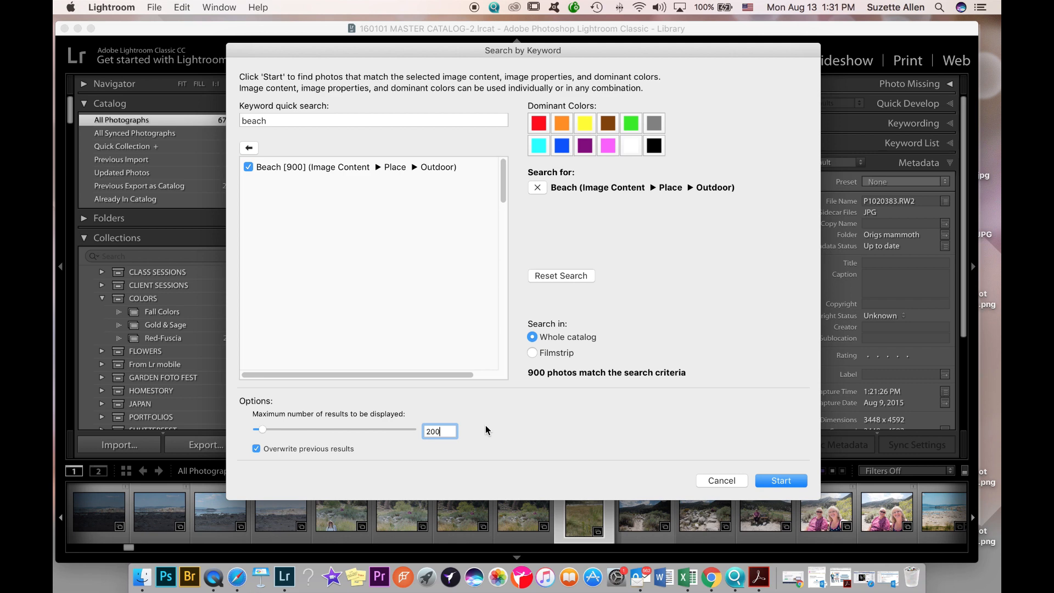
# - Run the Beach search and scroll through the 200 photos in the Excire Search collection
pyautogui.click(781, 480)
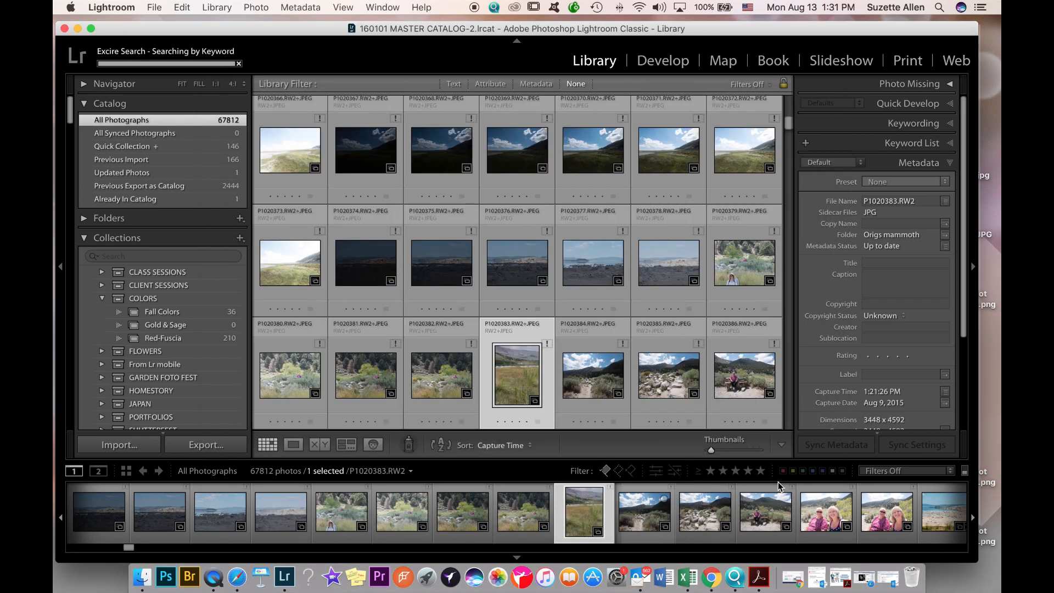
pyautogui.click(151, 423)
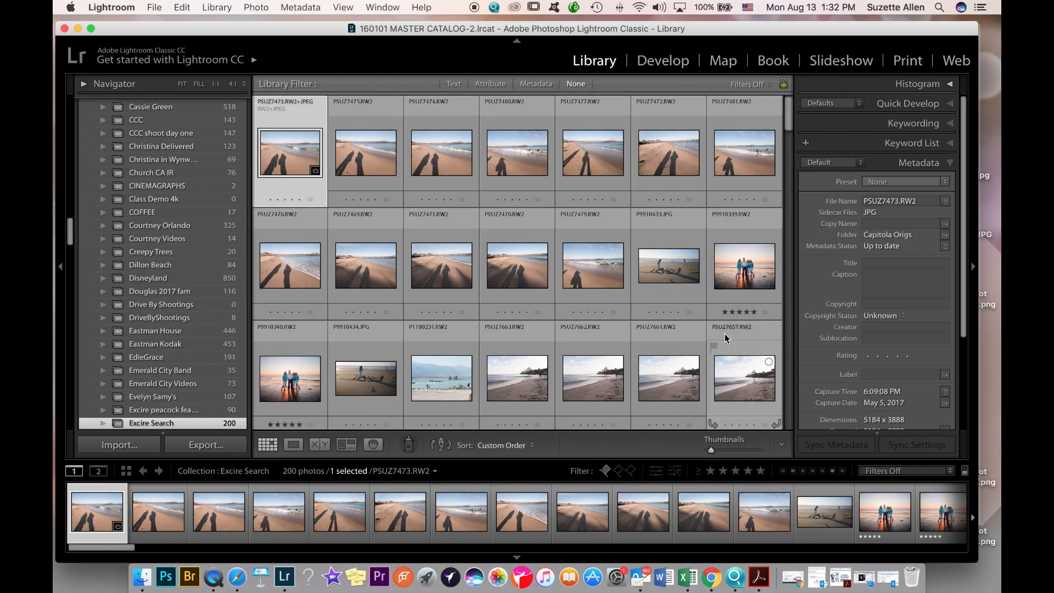
pyautogui.scroll(-3)
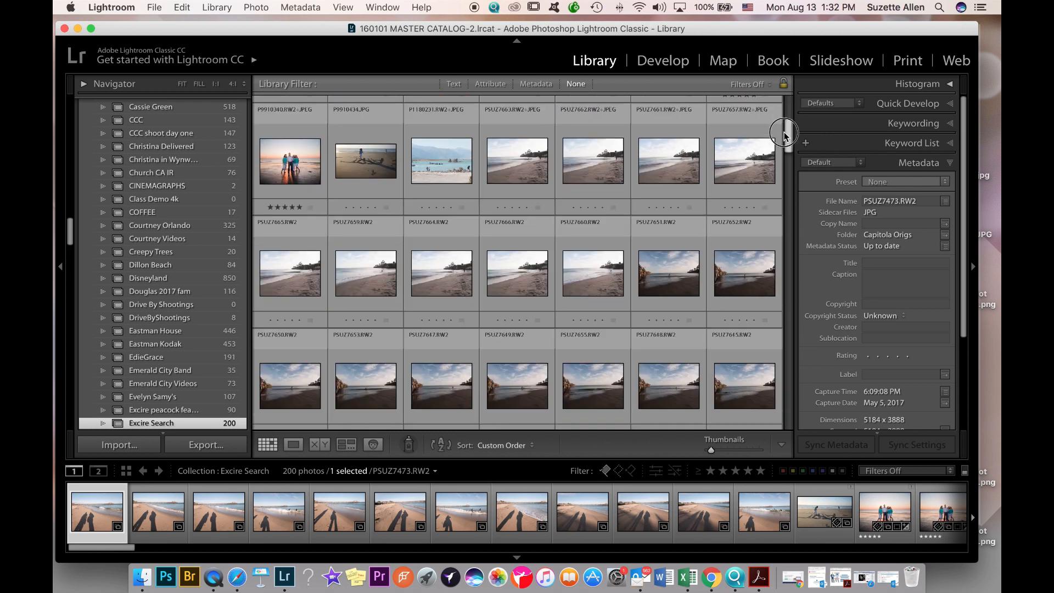
pyautogui.scroll(-3)
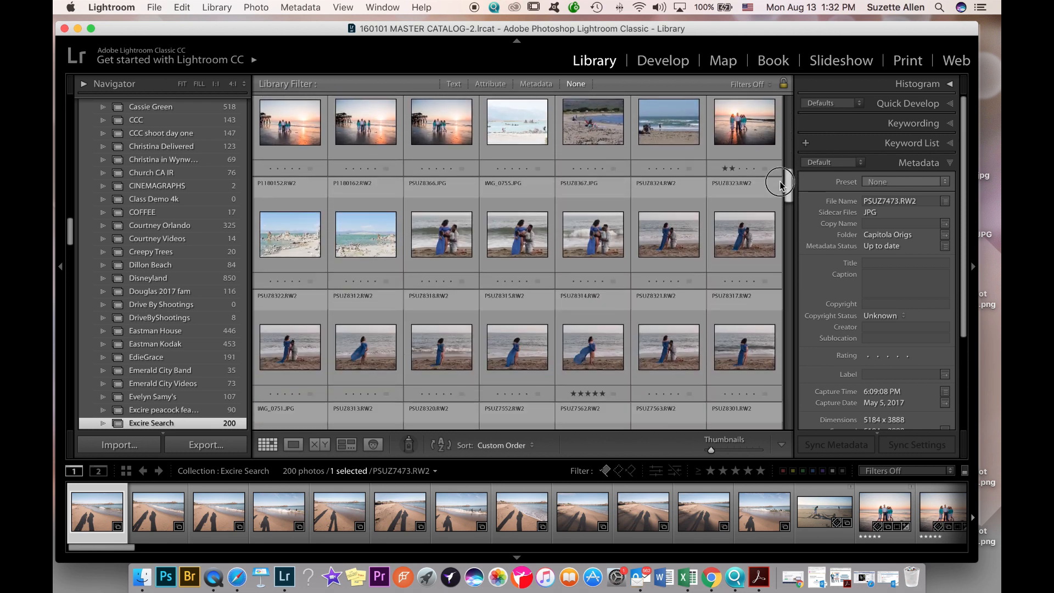
pyautogui.scroll(-3)
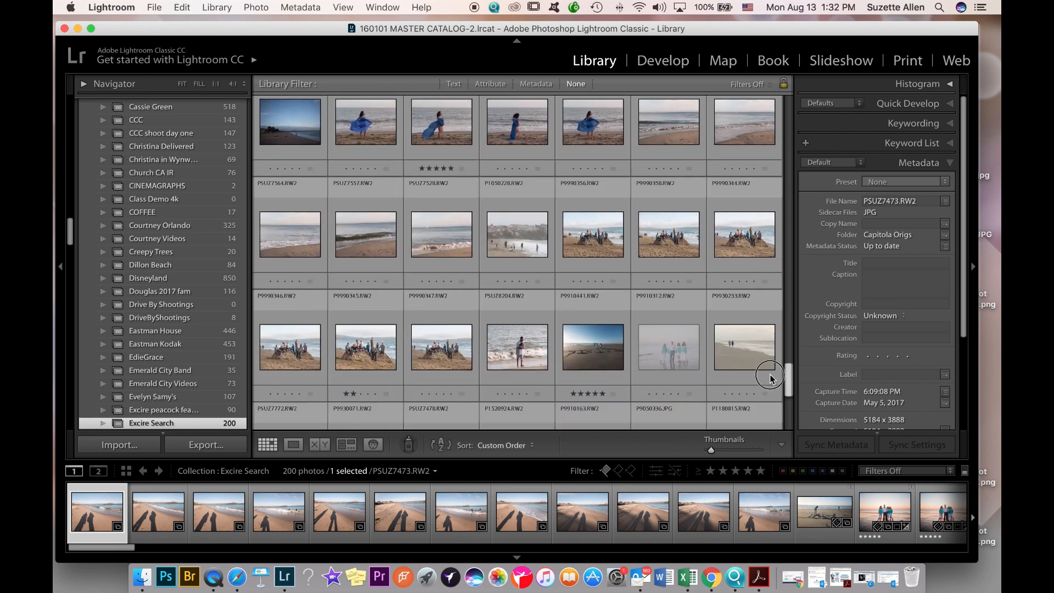
pyautogui.scroll(-3)
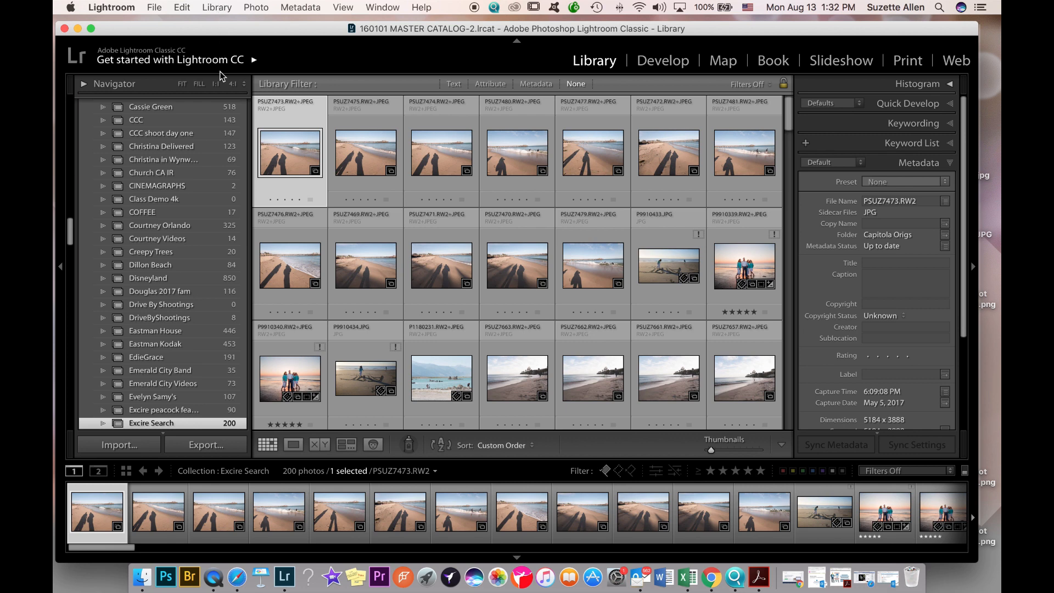
pyautogui.moveTo(209, 82)
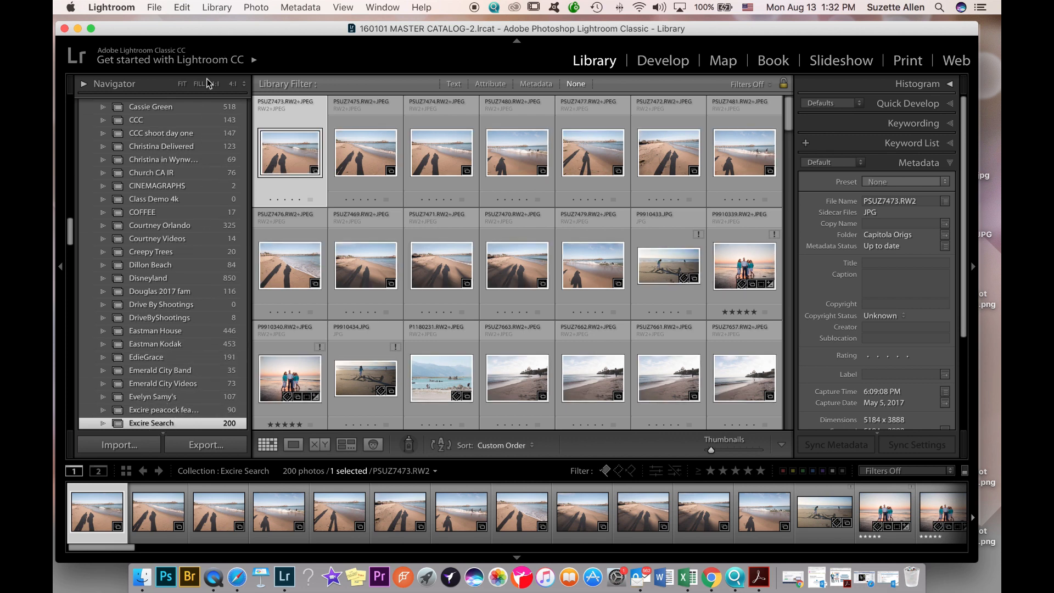
# - Rerun the Excire keyword search with Person added to Beach
pyautogui.click(217, 7)
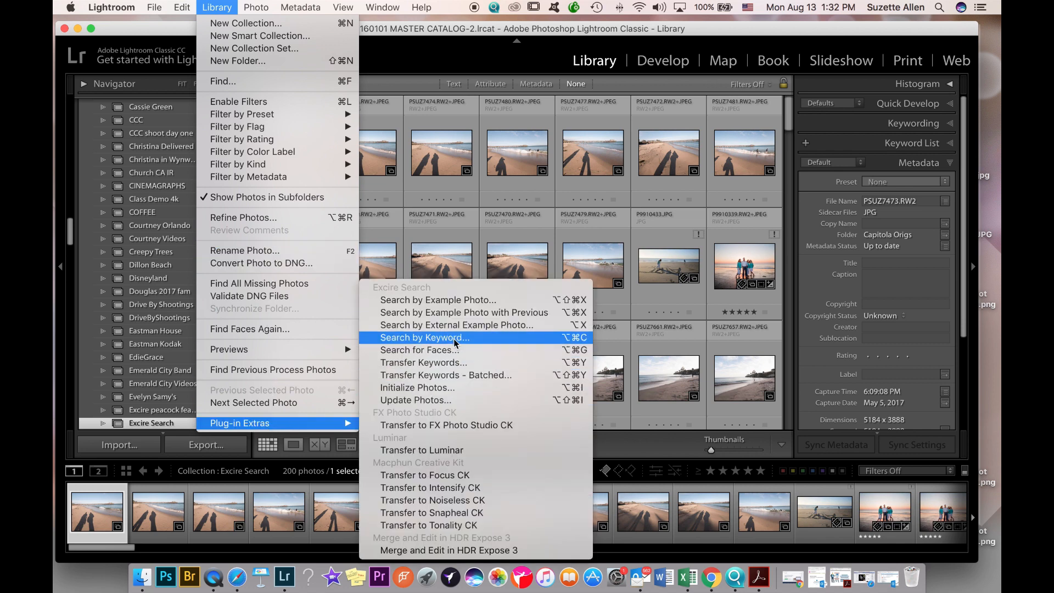
pyautogui.click(423, 337)
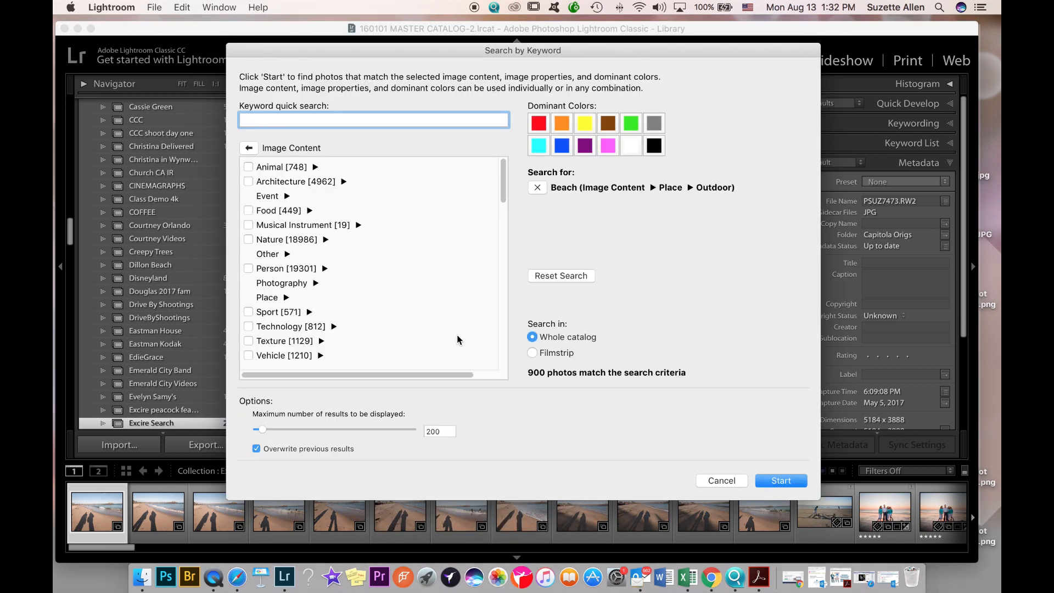
pyautogui.moveTo(458, 339)
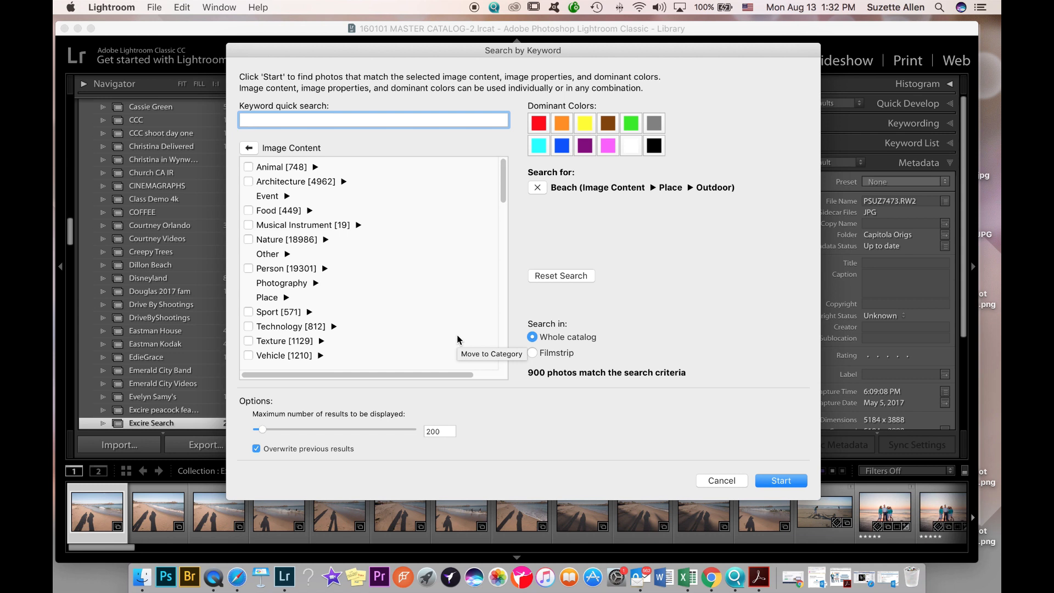
pyautogui.moveTo(548, 189)
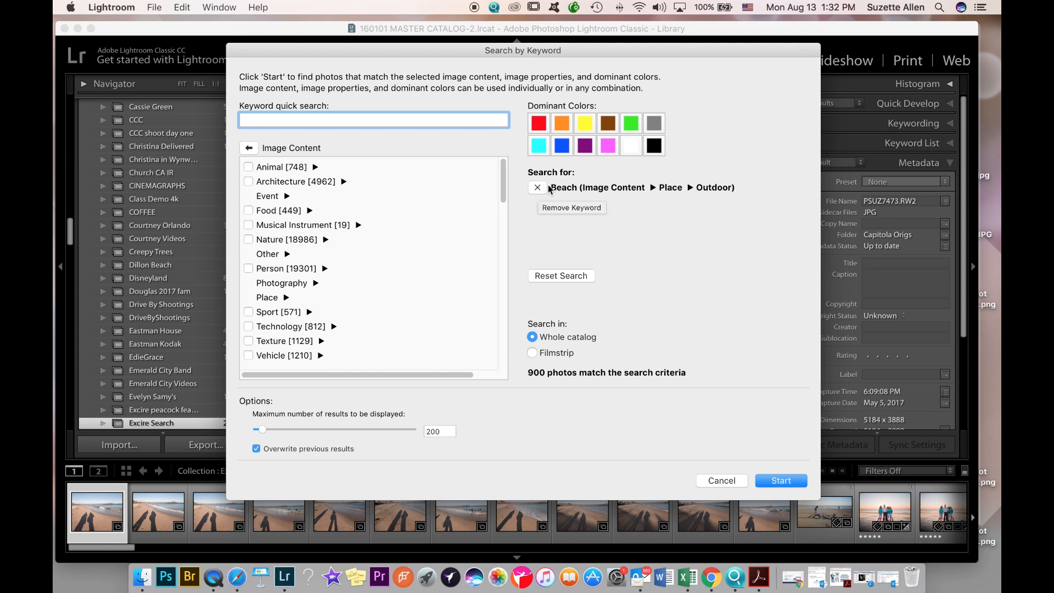
pyautogui.moveTo(329, 284)
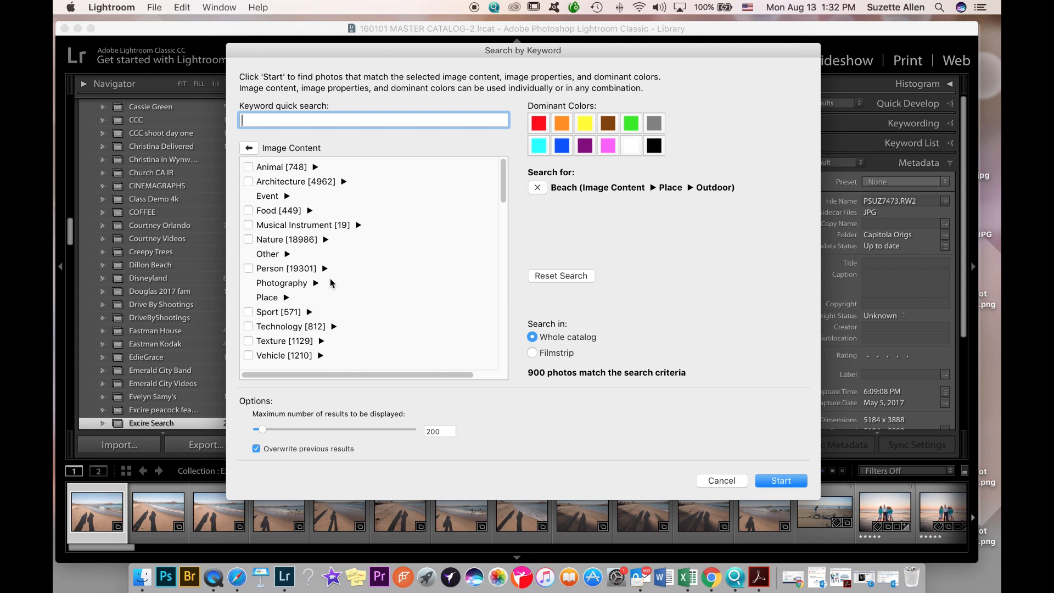
pyautogui.moveTo(249, 276)
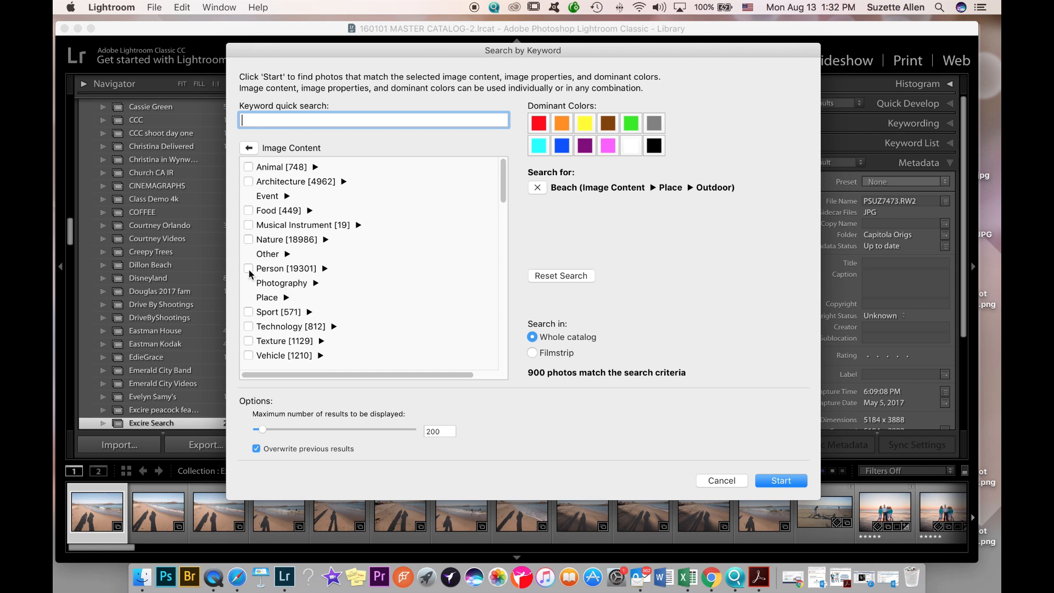
pyautogui.click(248, 269)
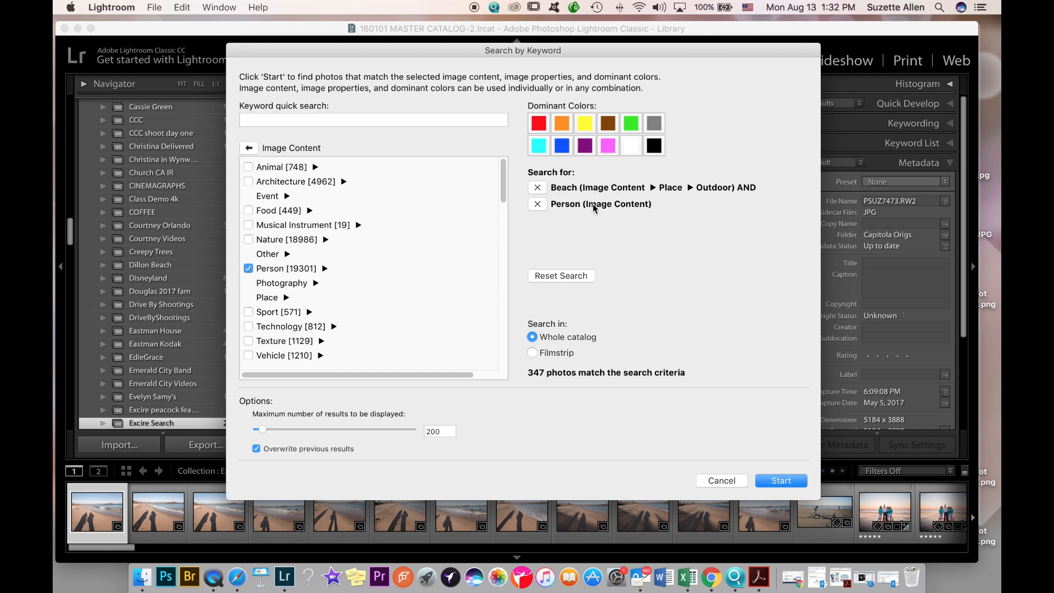
pyautogui.moveTo(528, 380)
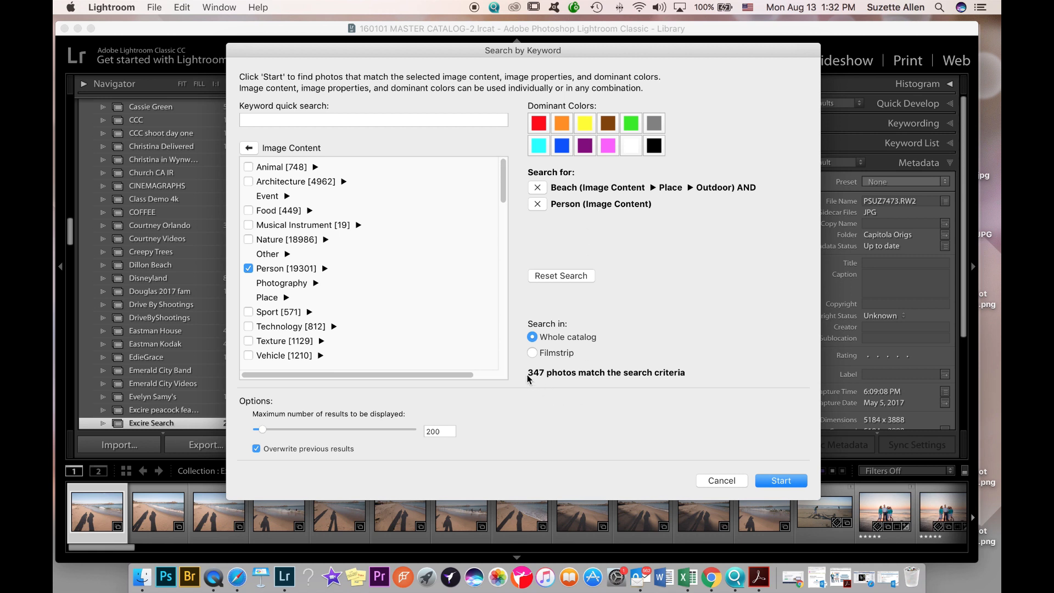
pyautogui.moveTo(636, 380)
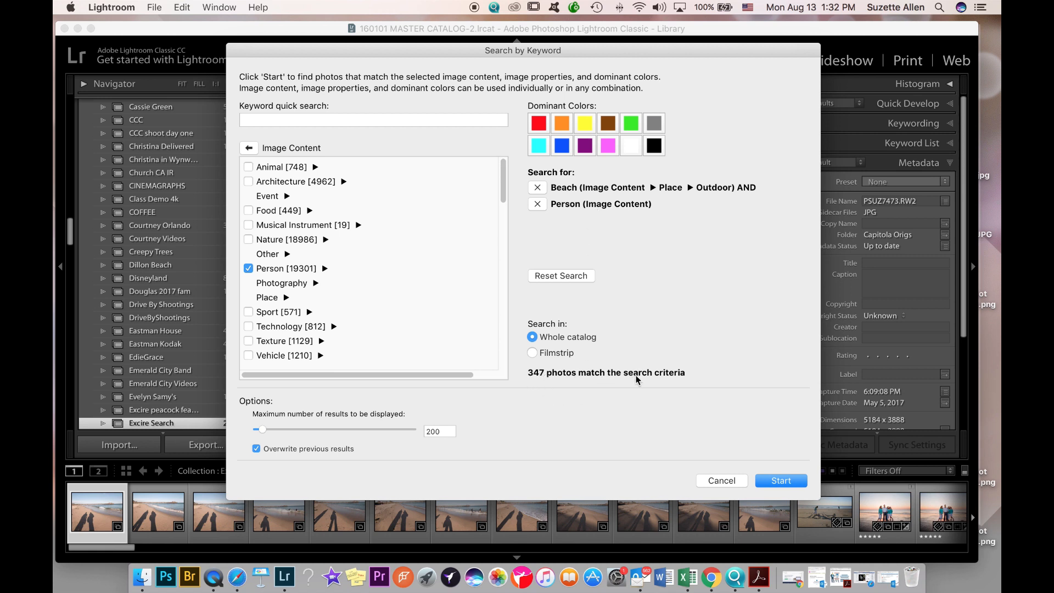
pyautogui.moveTo(793, 471)
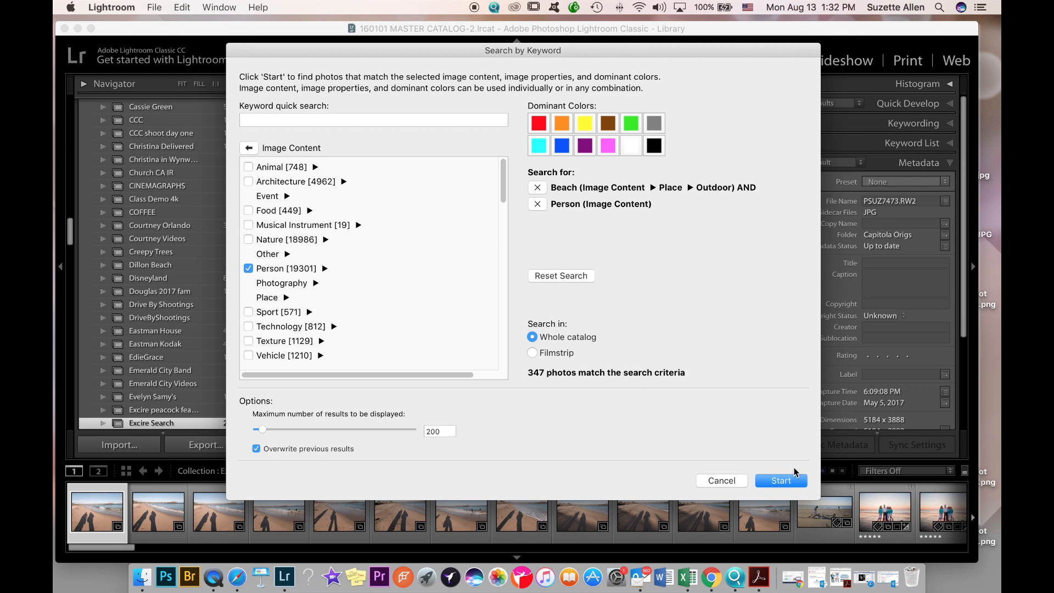
pyautogui.click(781, 480)
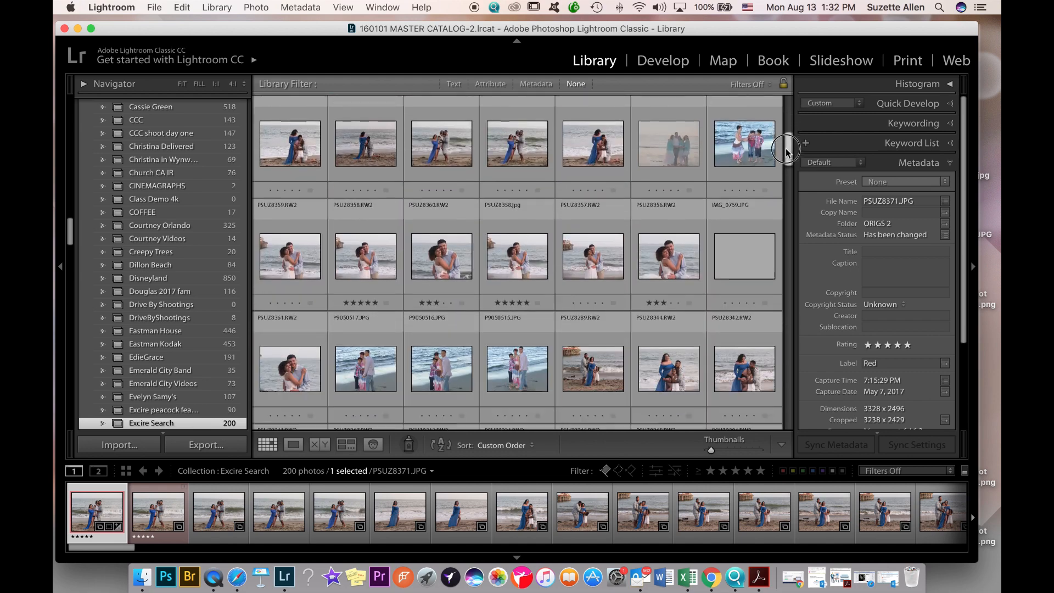
pyautogui.scroll(-3)
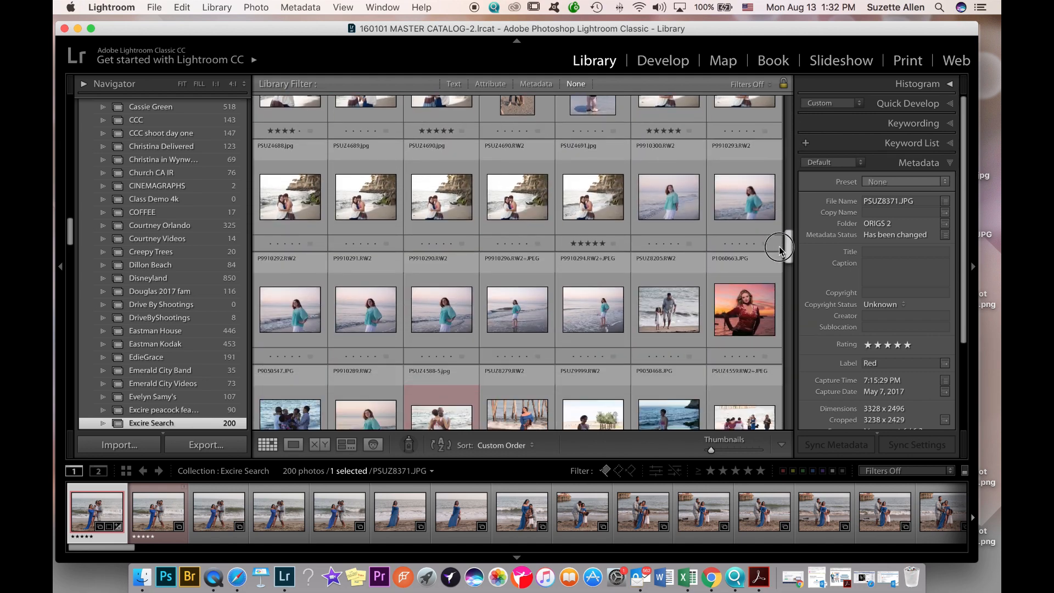
pyautogui.scroll(-3)
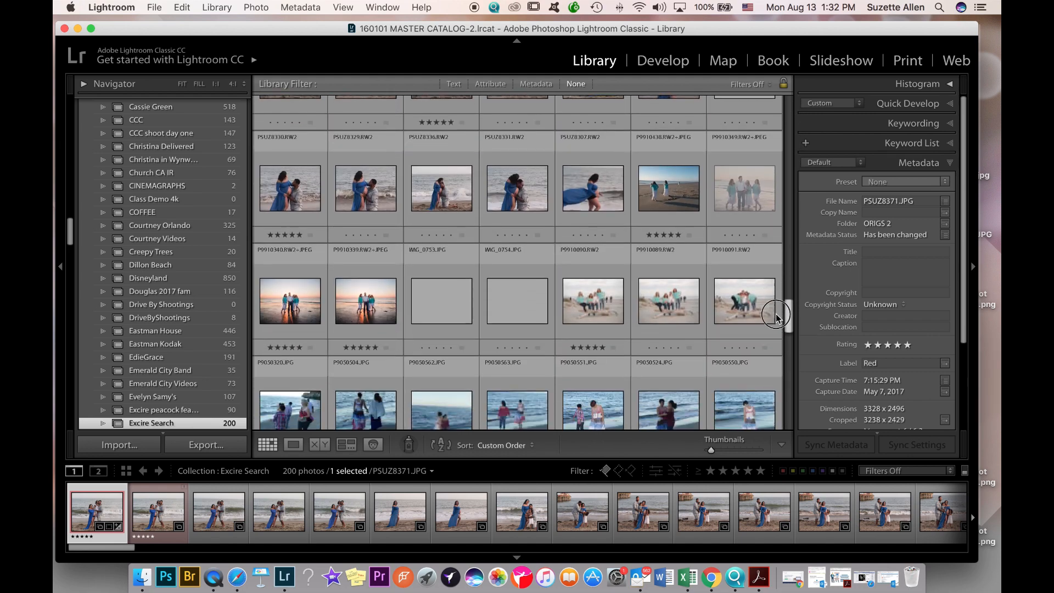
pyautogui.scroll(-3)
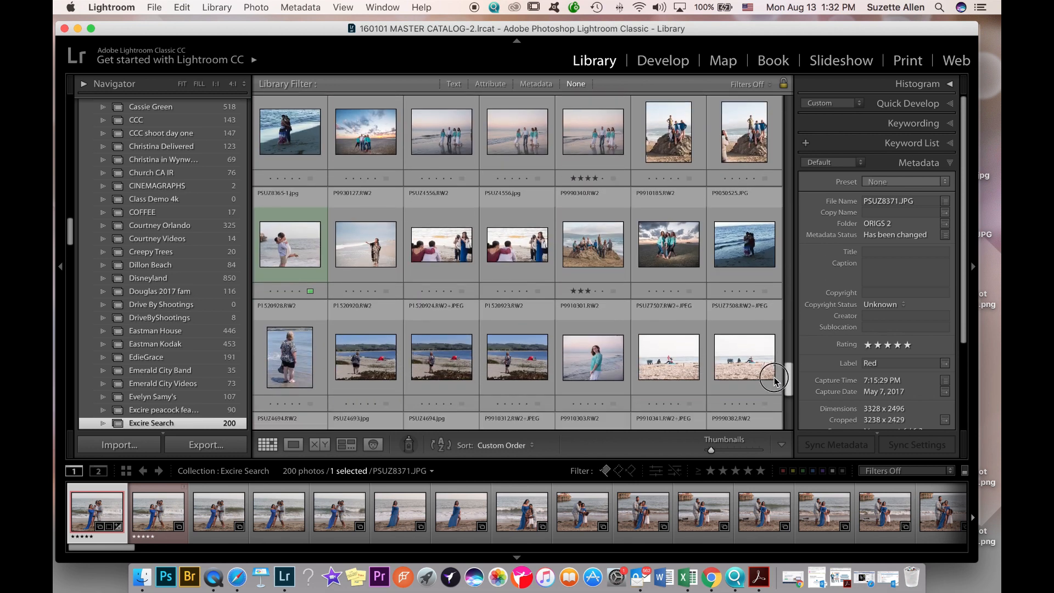
pyautogui.scroll(-3)
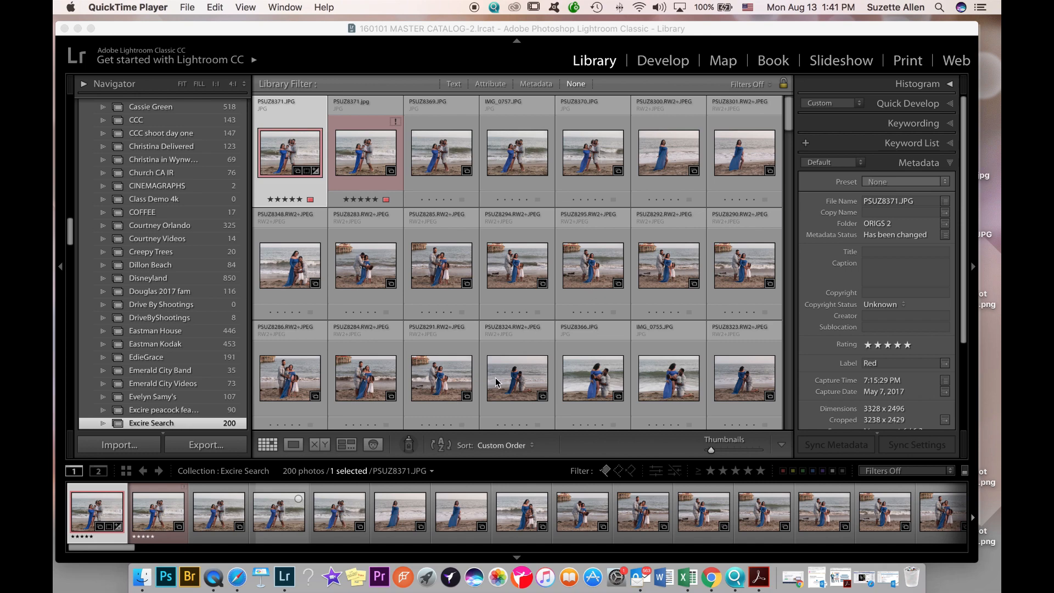
pyautogui.moveTo(401, 291)
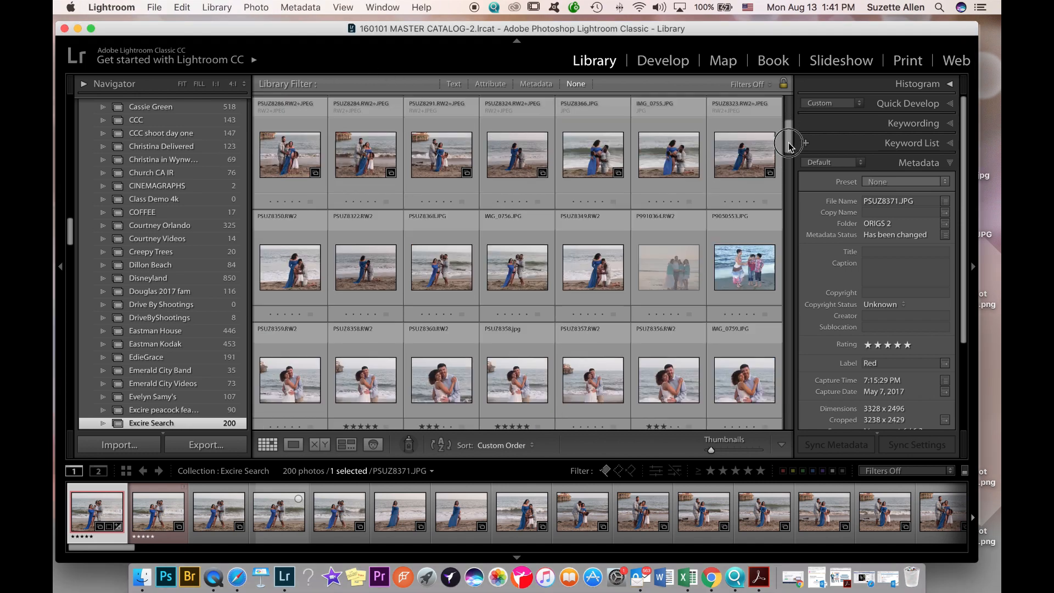
pyautogui.scroll(-3)
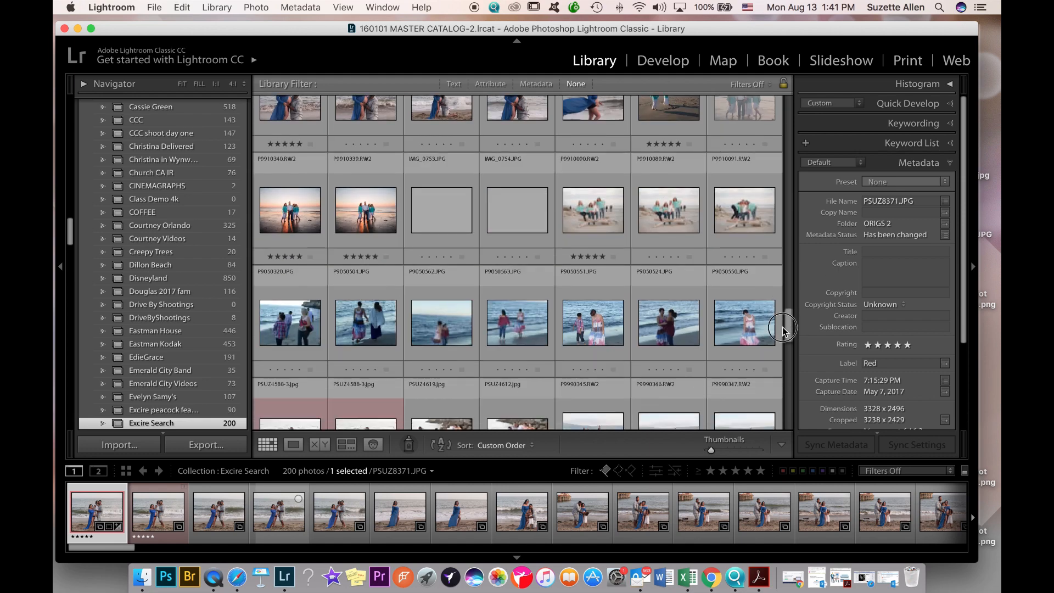
pyautogui.scroll(-3)
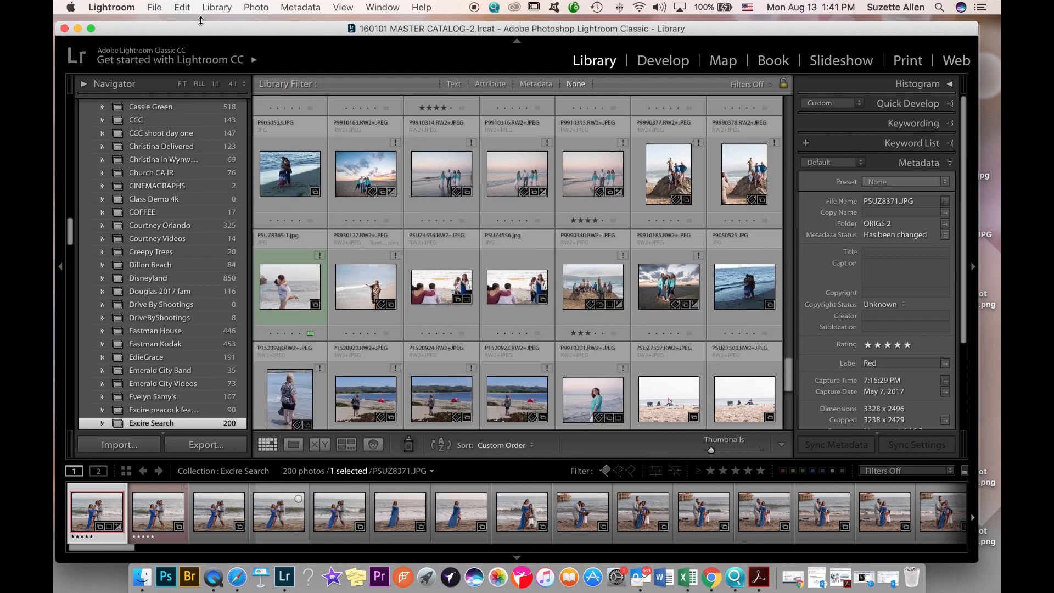
# - Rerun the Excire search as Beach with Two Frontal Faces
pyautogui.click(217, 7)
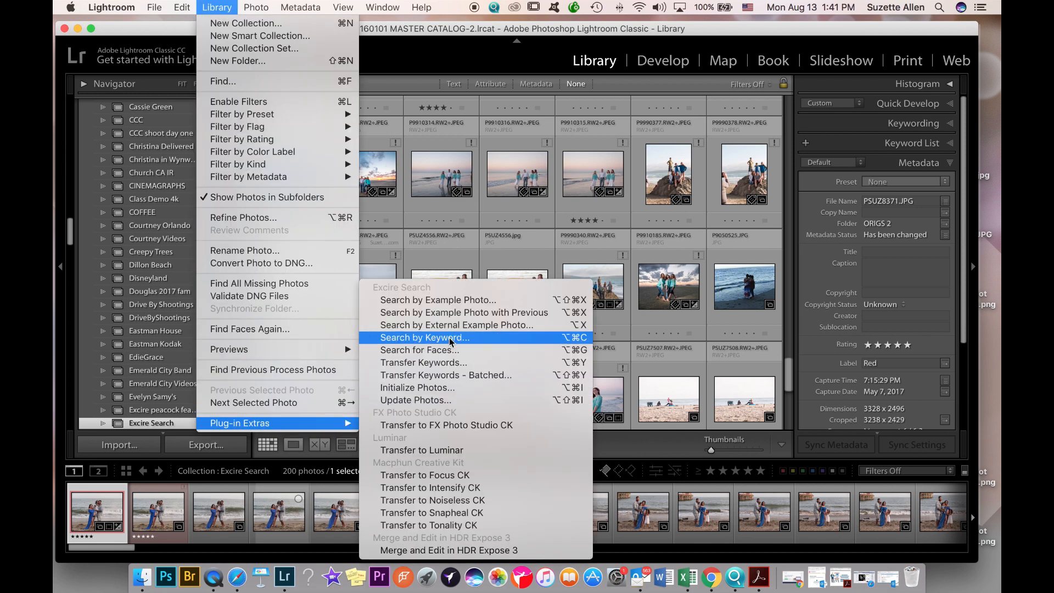
pyautogui.click(425, 337)
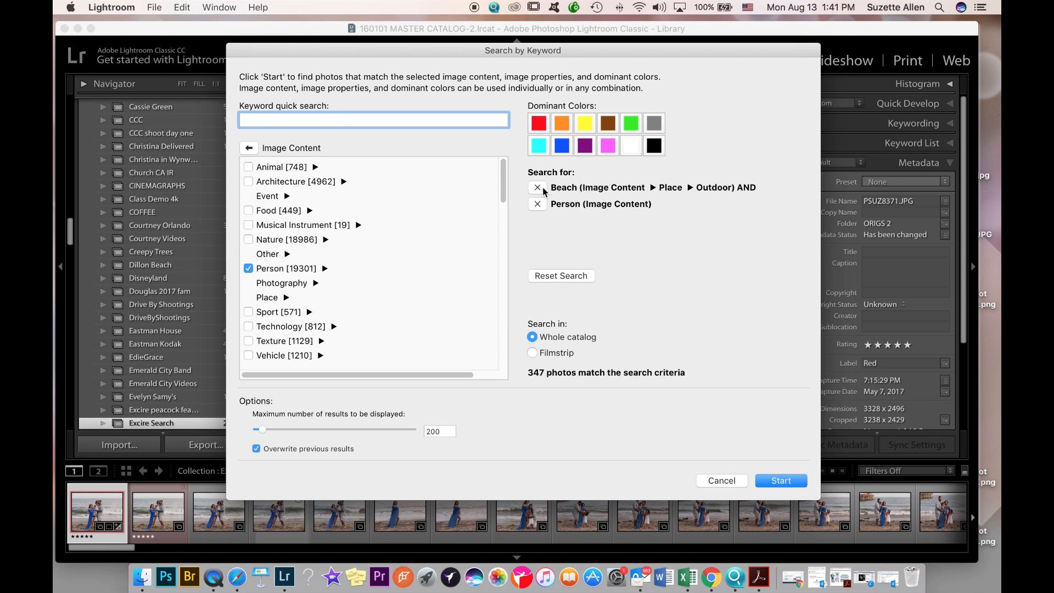
pyautogui.moveTo(316, 303)
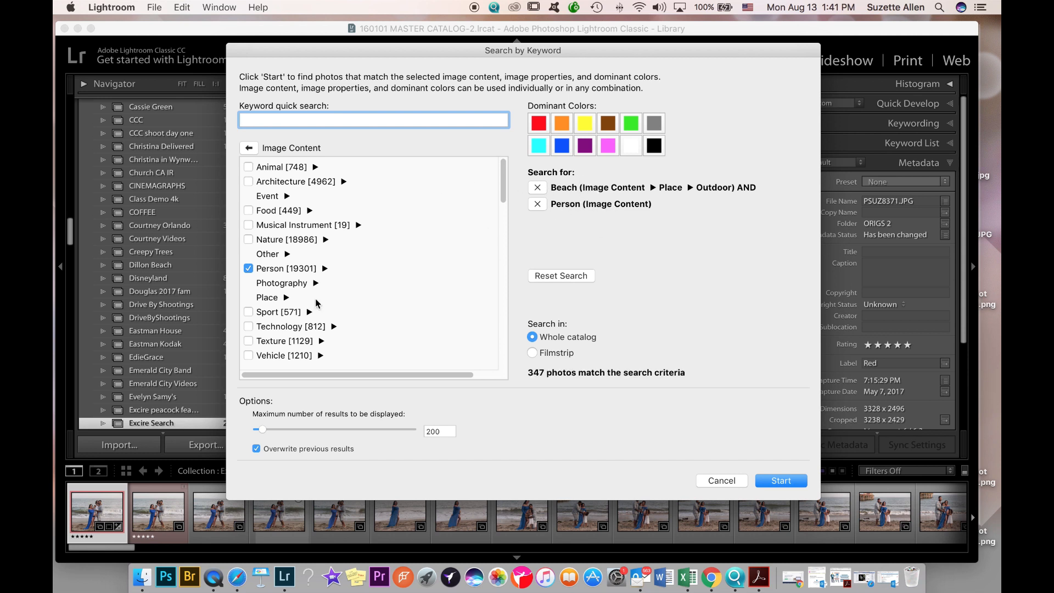
pyautogui.moveTo(321, 279)
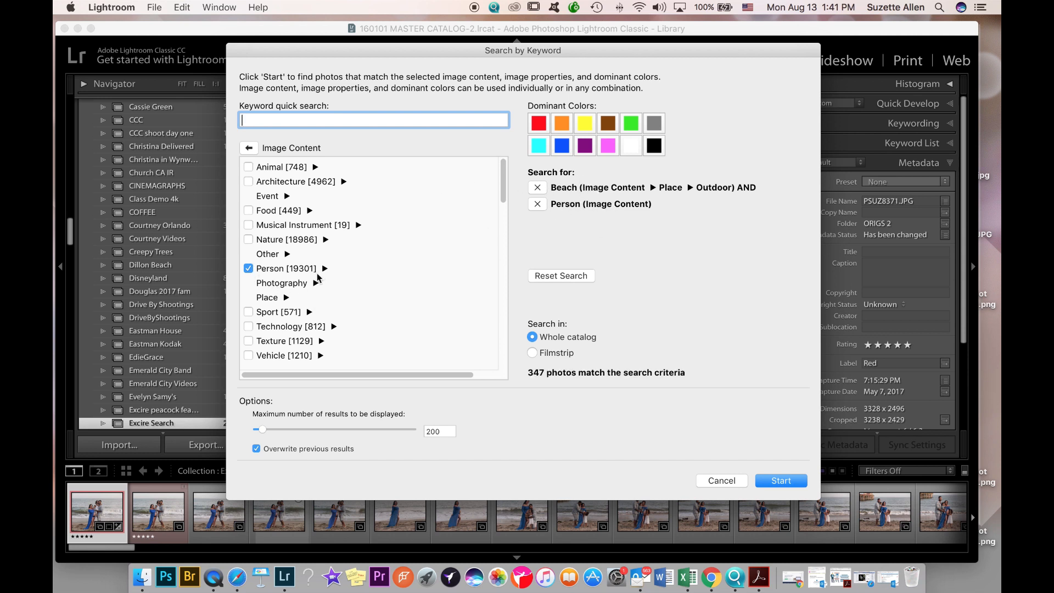
pyautogui.click(325, 268)
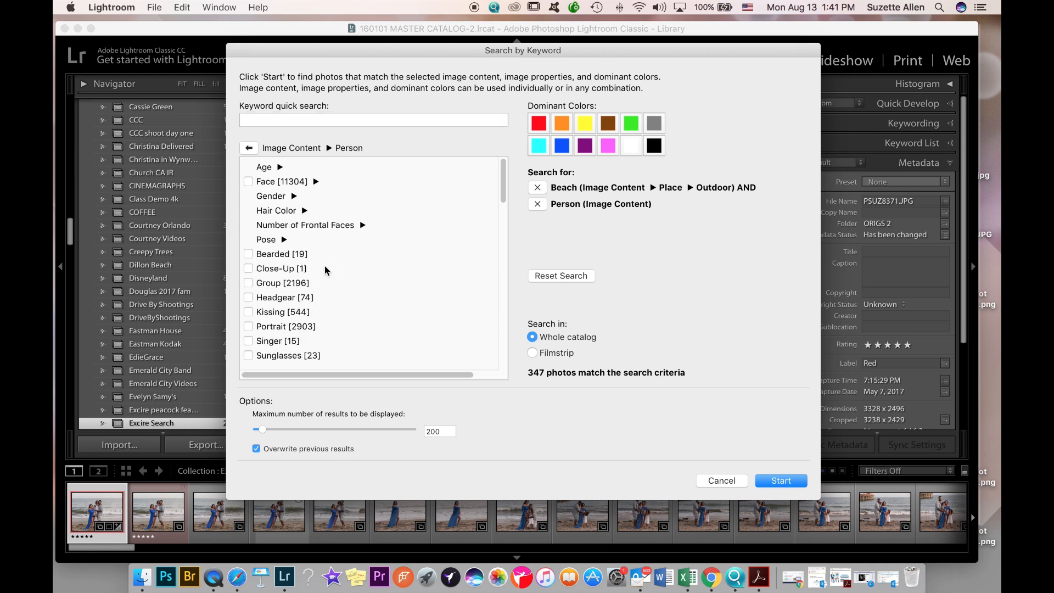
pyautogui.moveTo(280, 294)
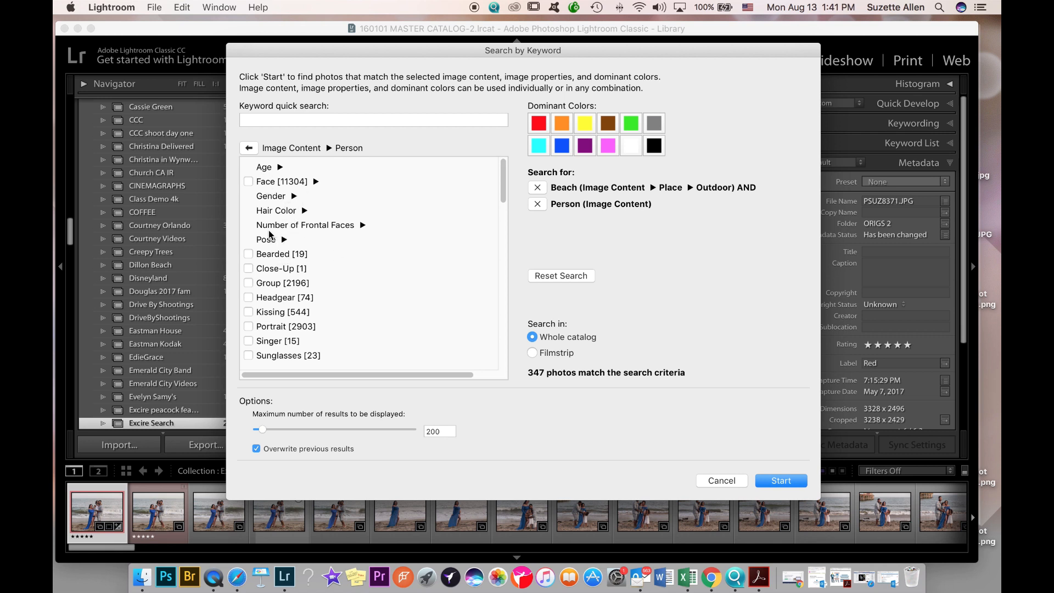
pyautogui.moveTo(360, 228)
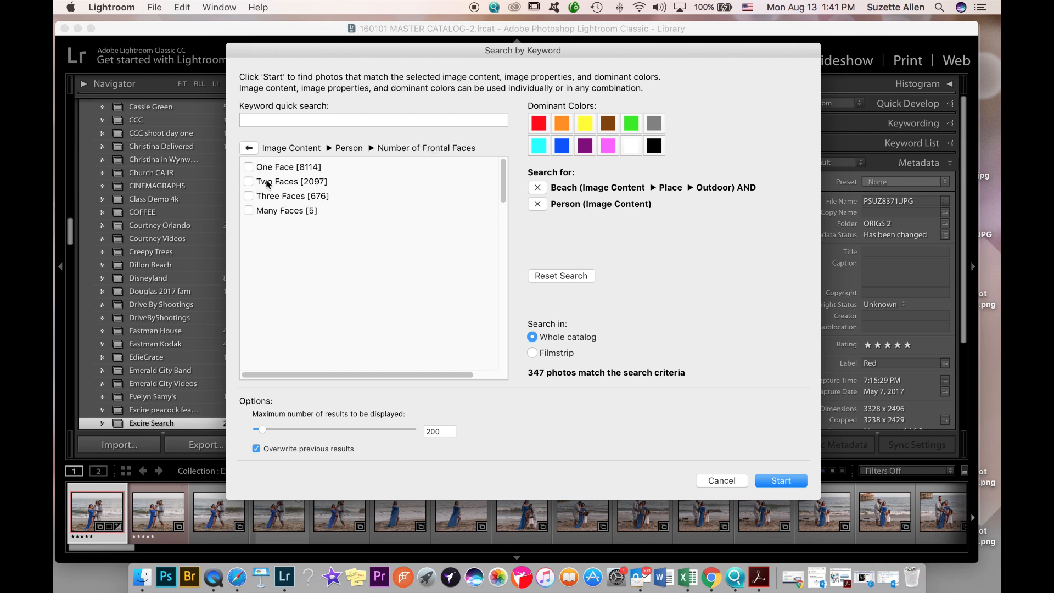
pyautogui.click(248, 182)
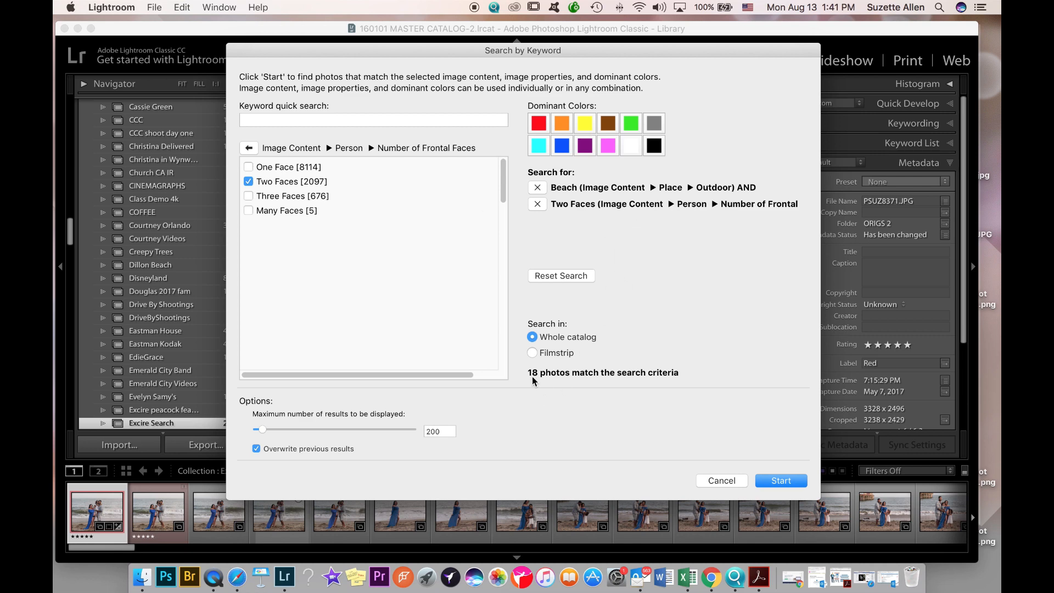
pyautogui.moveTo(808, 448)
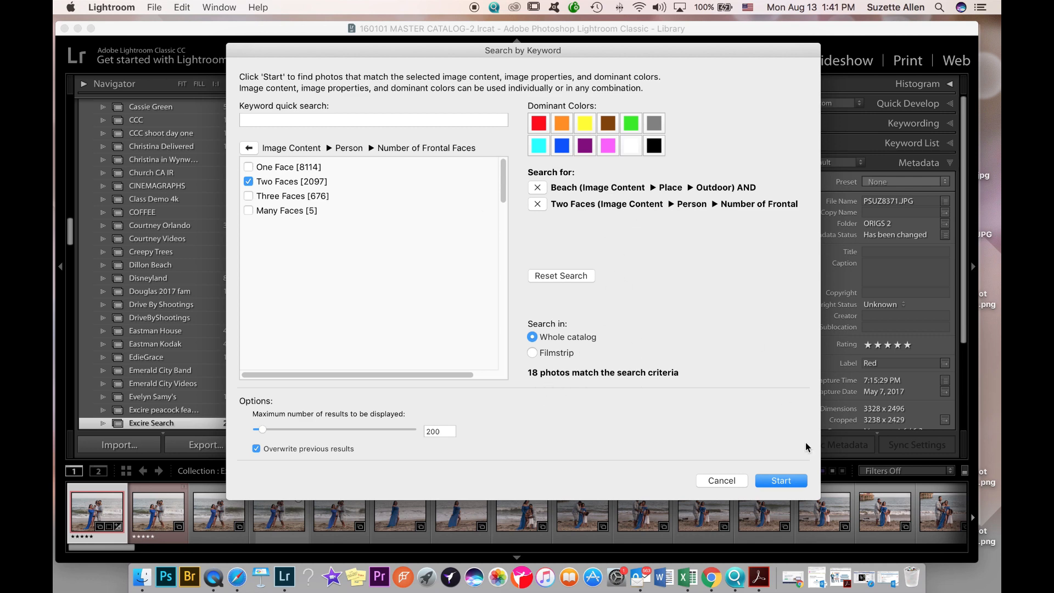
pyautogui.click(781, 480)
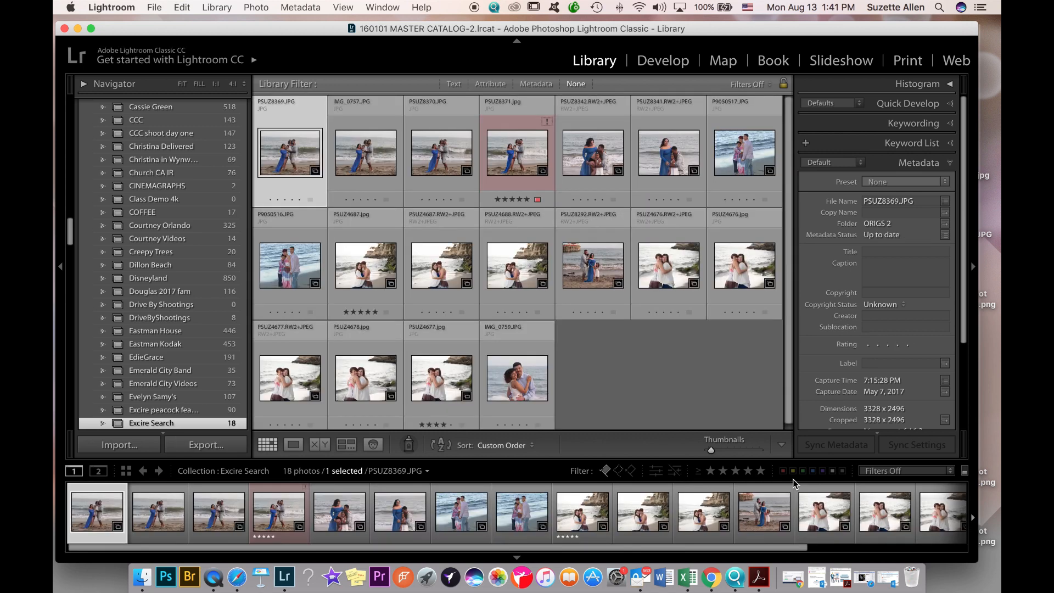
pyautogui.moveTo(787, 116)
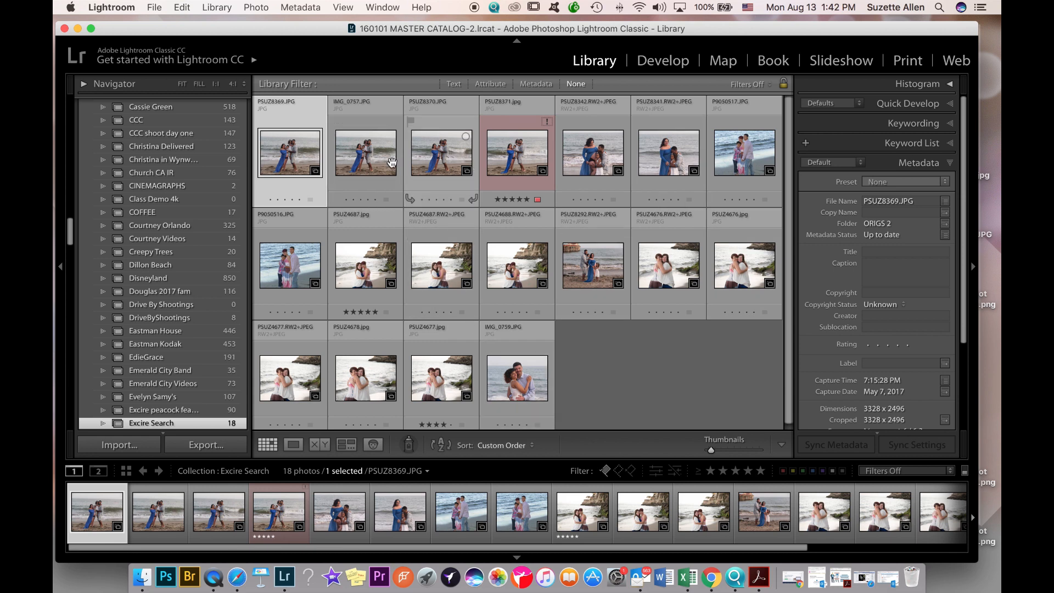
pyautogui.moveTo(373, 149)
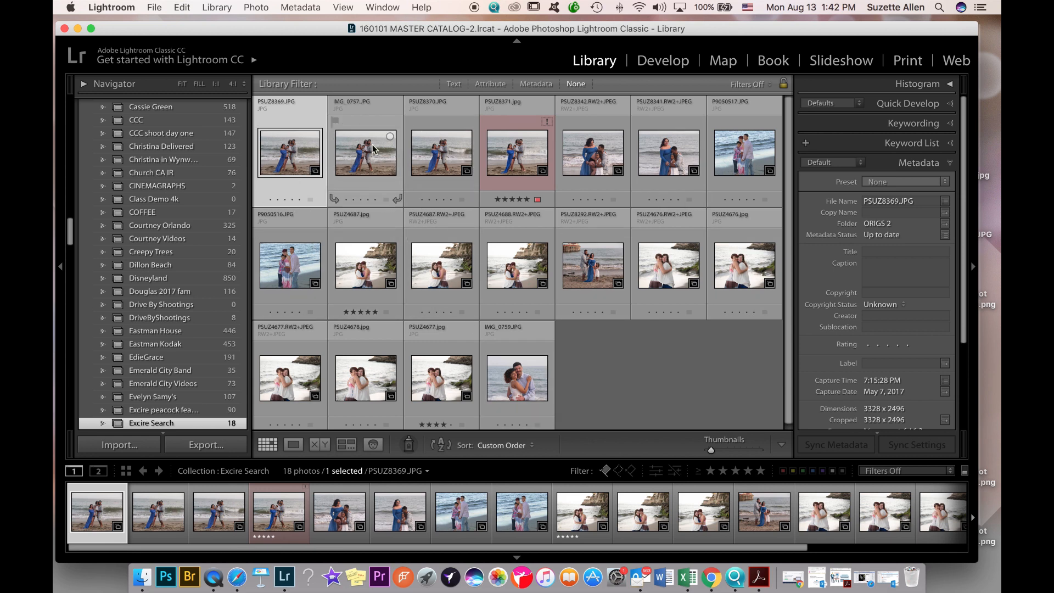
pyautogui.moveTo(368, 145)
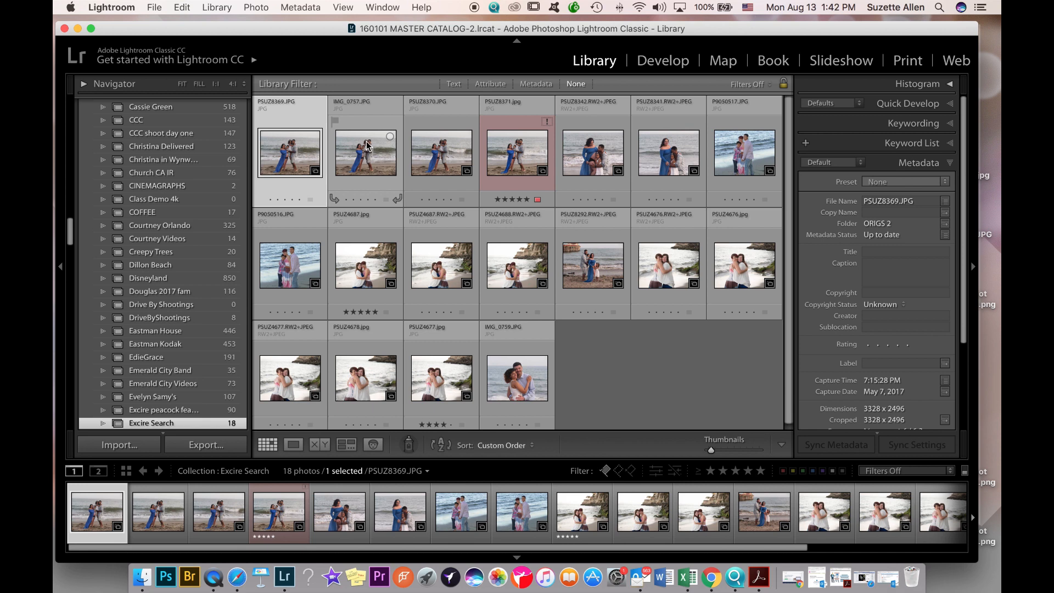
pyautogui.moveTo(516, 265)
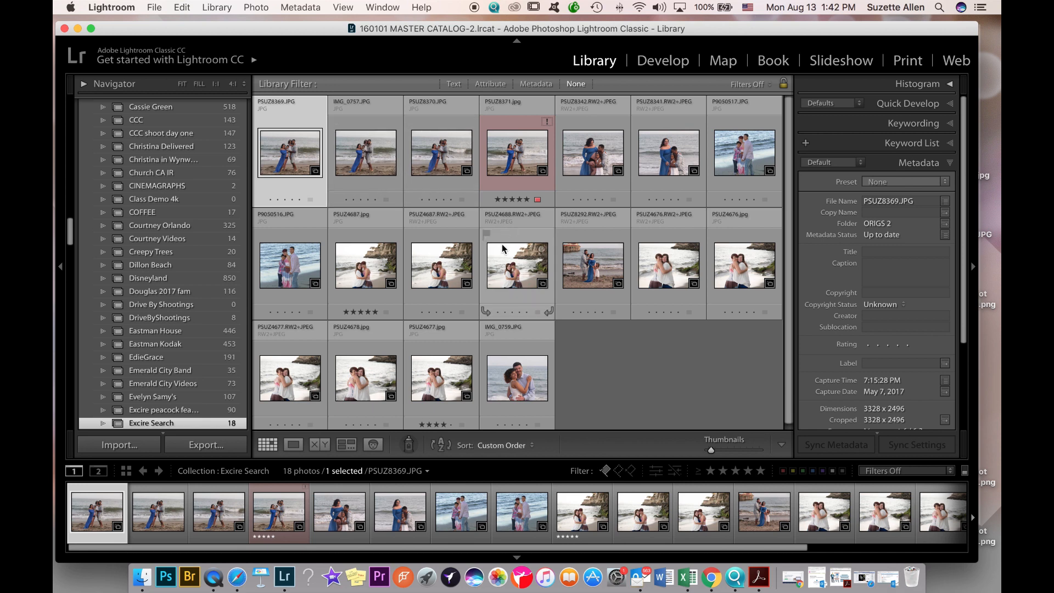
pyautogui.moveTo(575, 320)
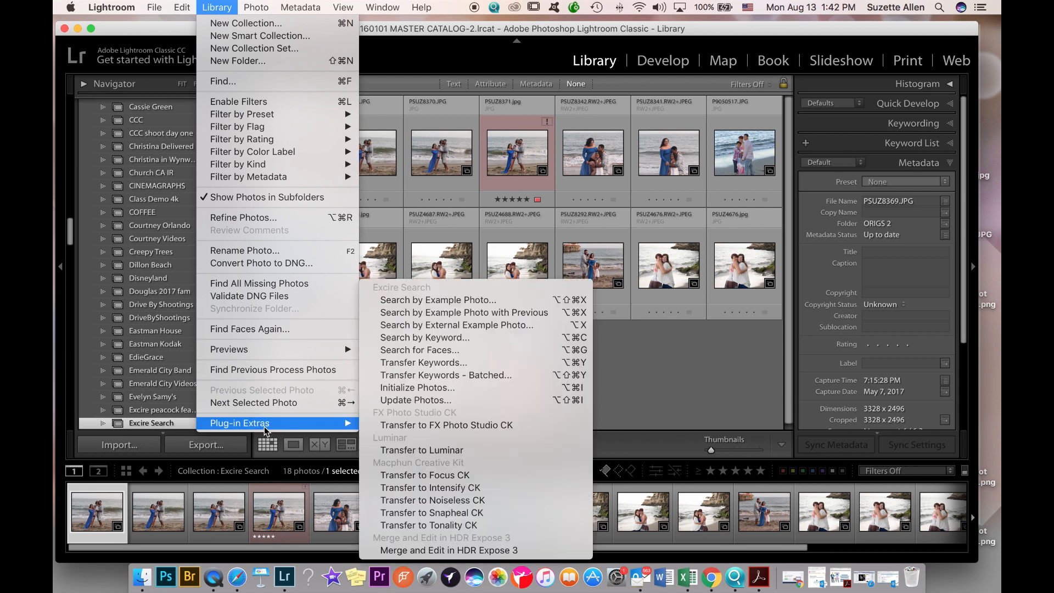
pyautogui.moveTo(425, 336)
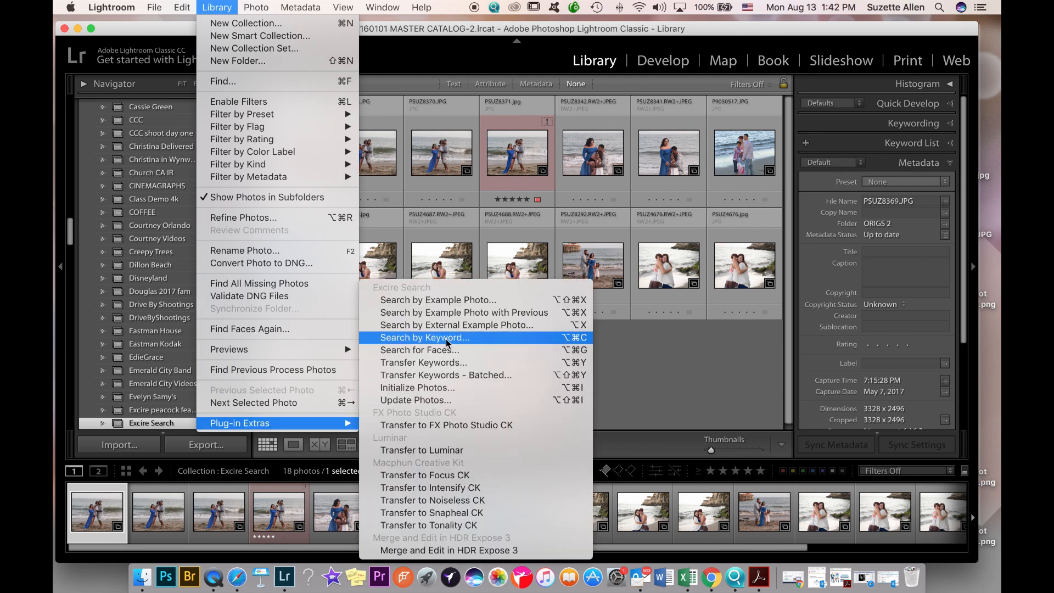
# - Swap the Two Faces criterion for a blue dominant colour and rerun the Beach search
pyautogui.click(424, 337)
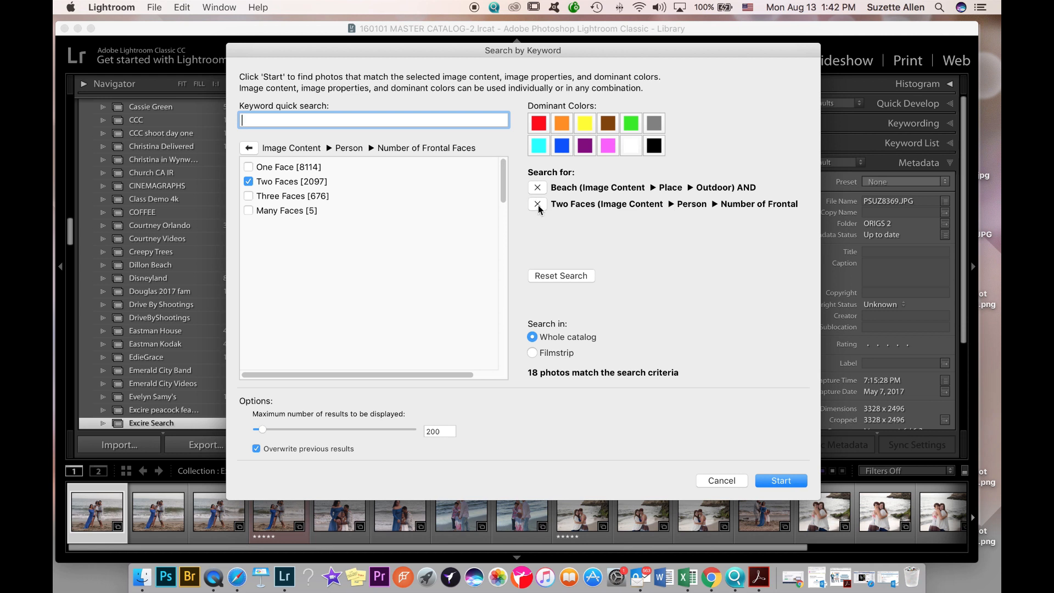
pyautogui.click(537, 204)
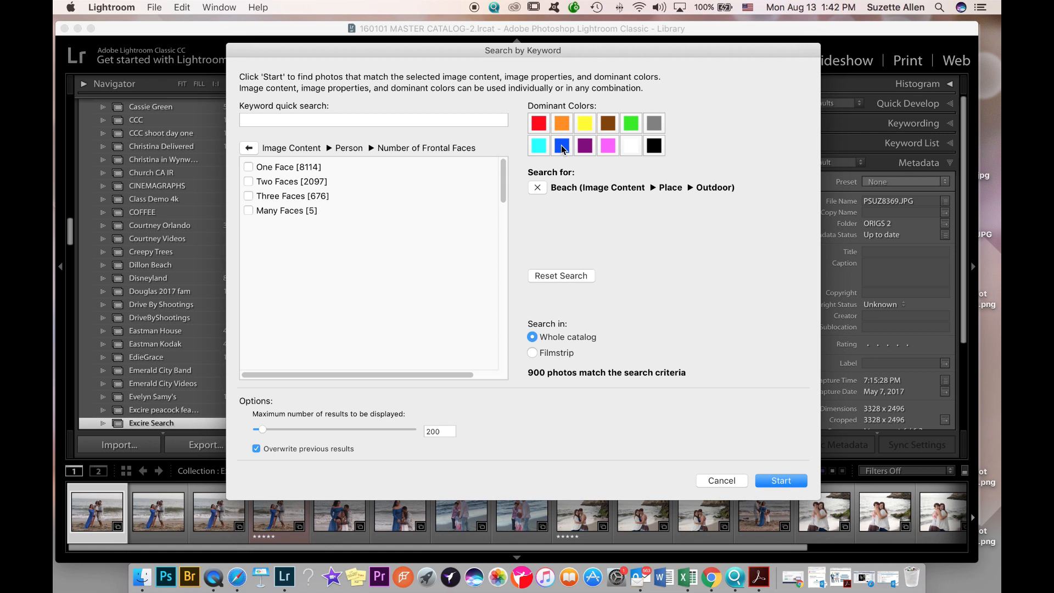
pyautogui.click(563, 146)
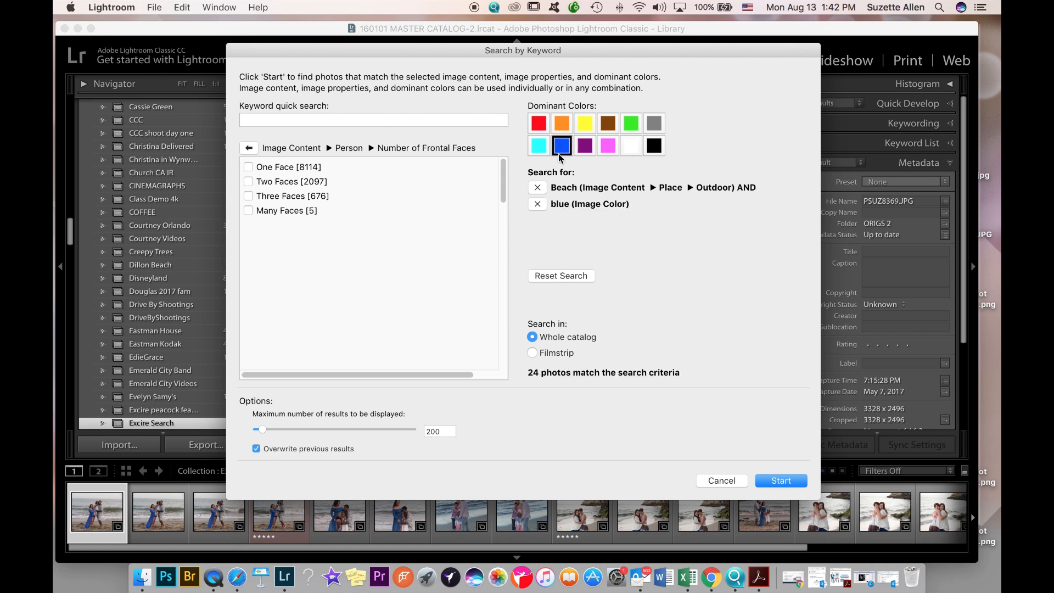
pyautogui.moveTo(567, 384)
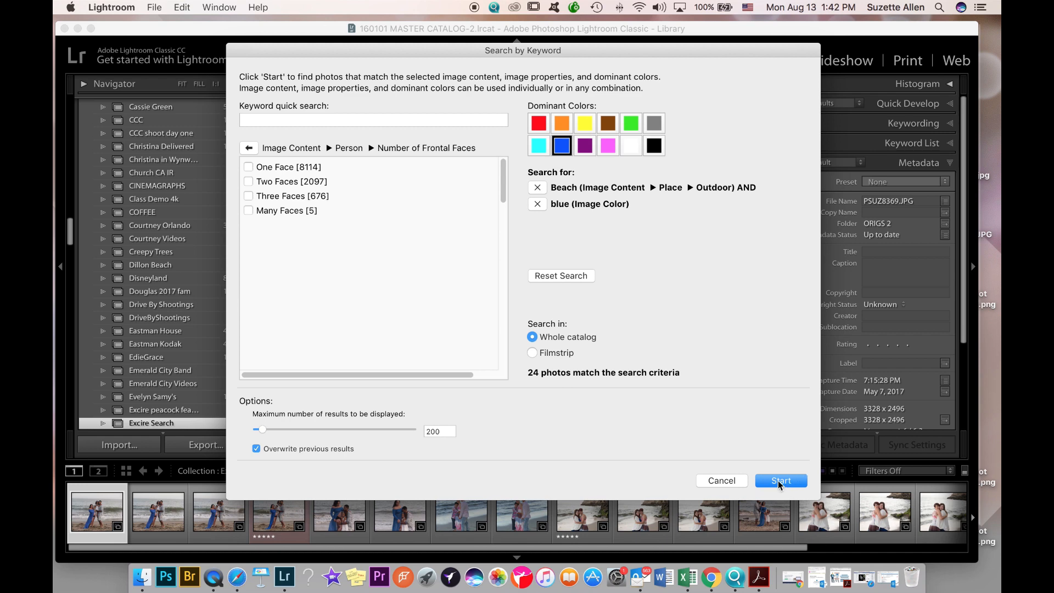
pyautogui.click(780, 481)
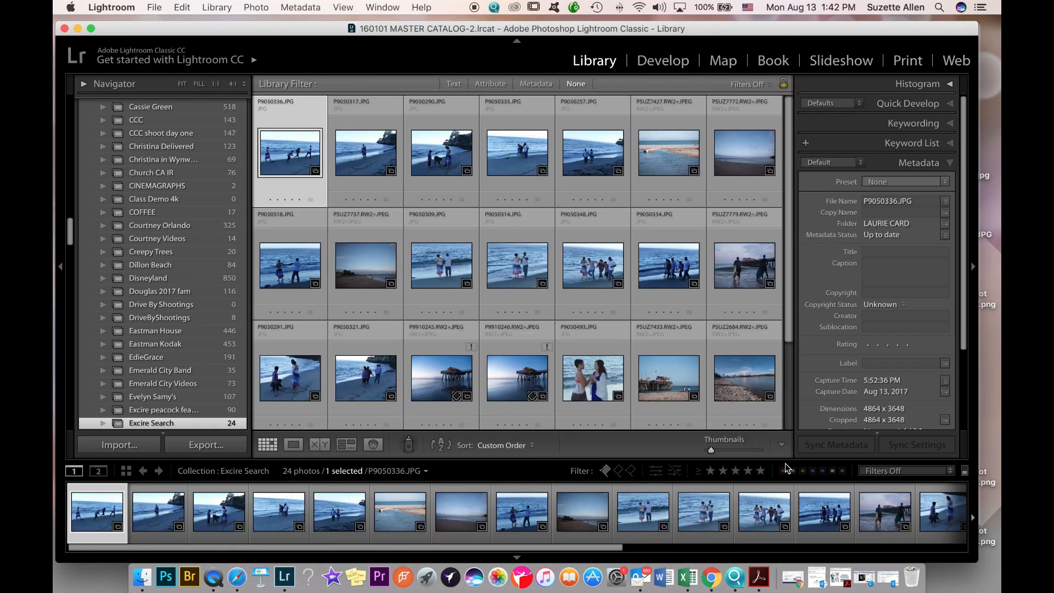